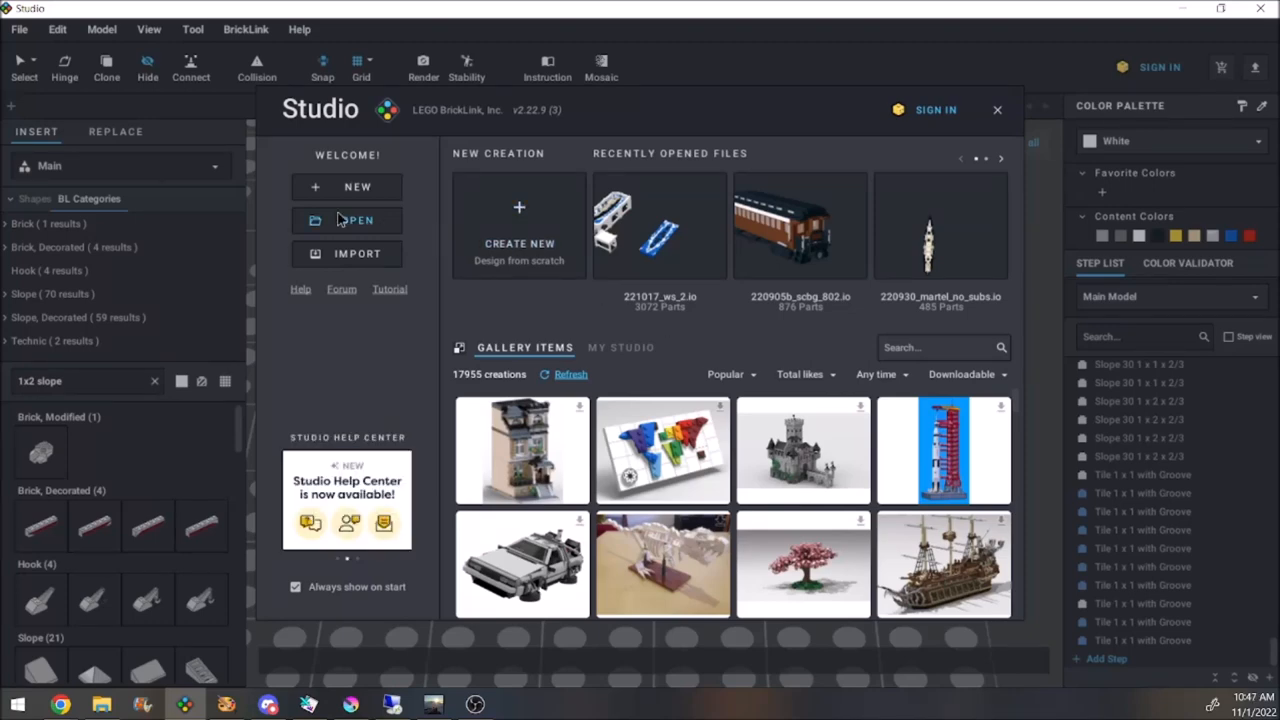
- Open the model 221024_g43_ins.io from the 221025_g43_ins project folder
{"action": "left_click", "coordinate": [357, 220]}
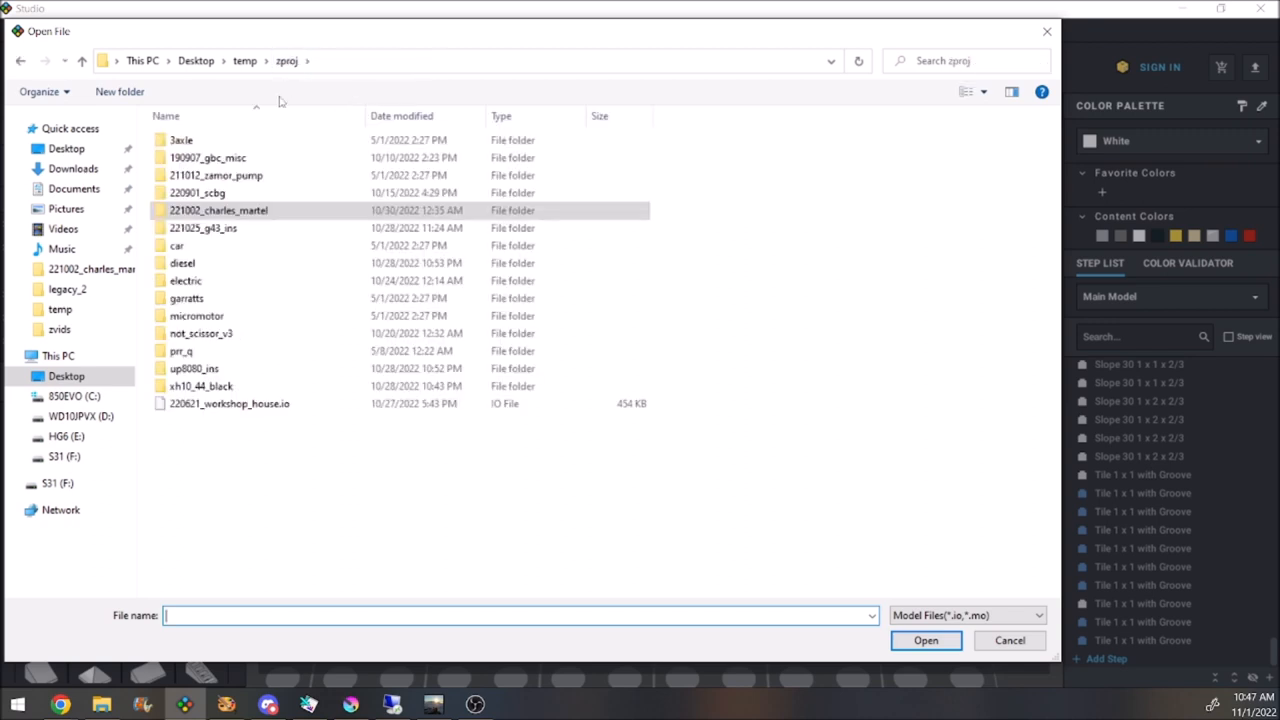
{"action": "double_click", "coordinate": [203, 227]}
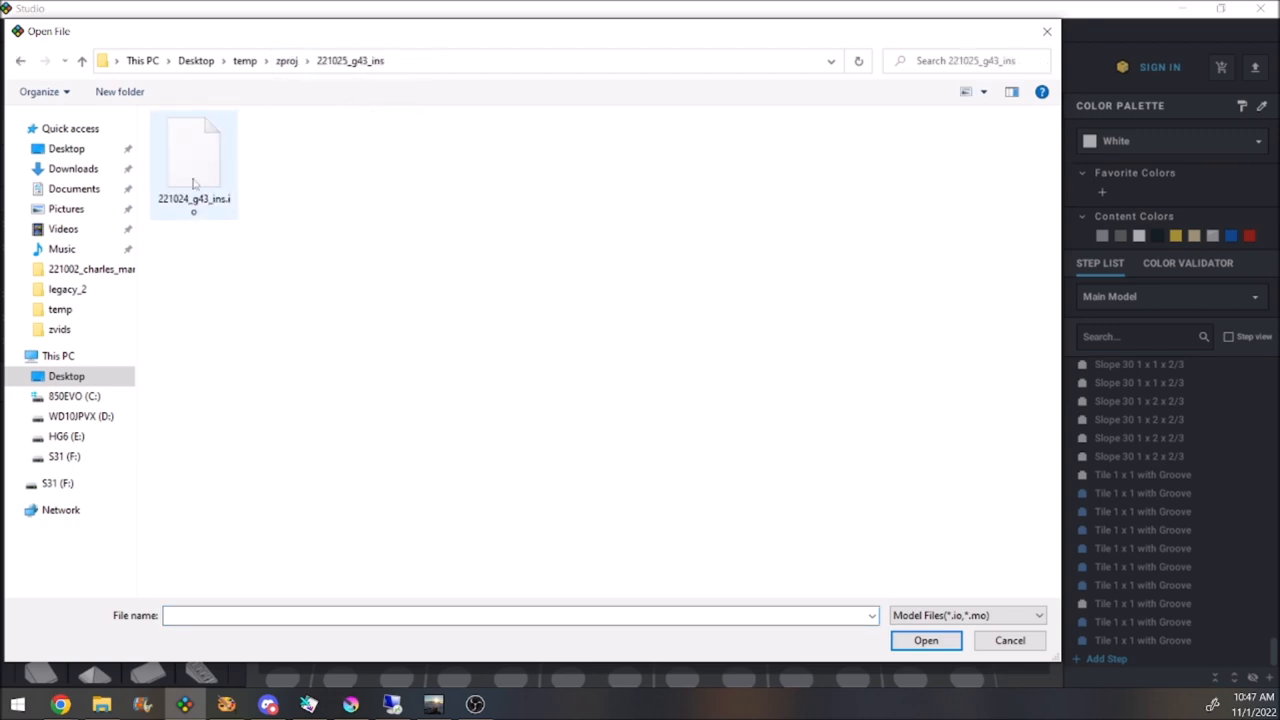
{"action": "left_click", "coordinate": [925, 640]}
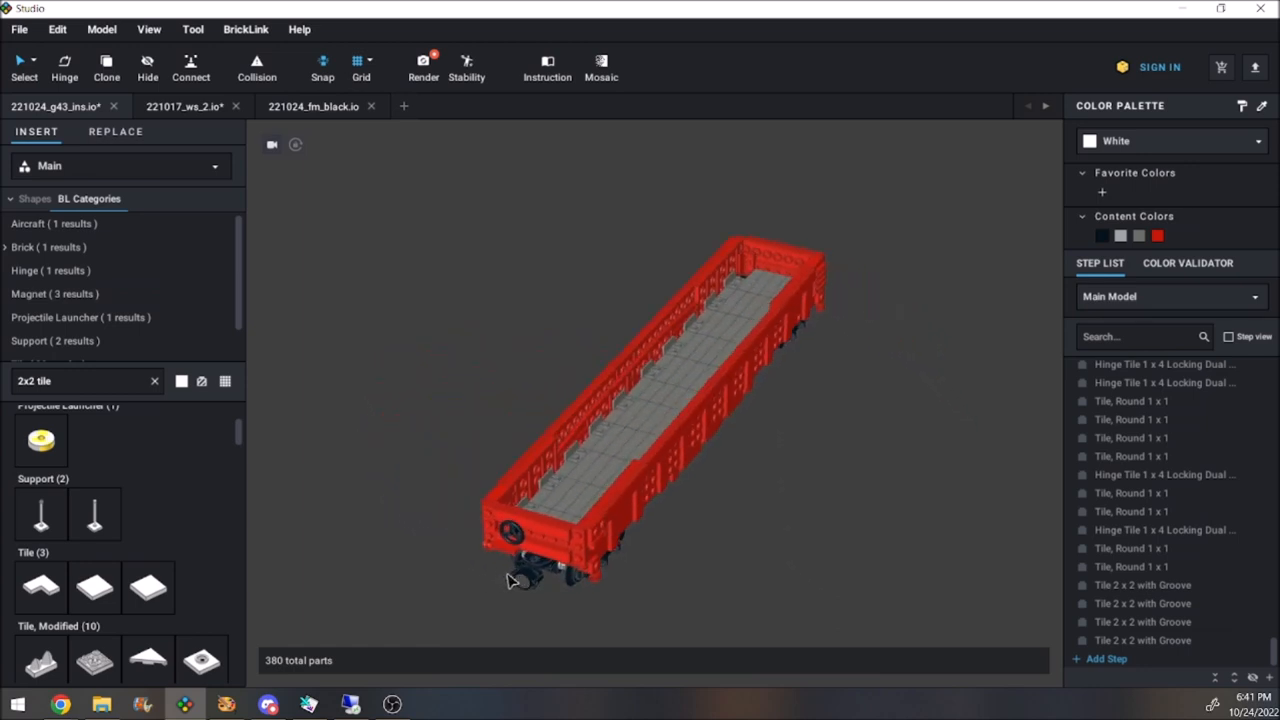
- Pick the inner-wall brackets, move them off the car, and select all connected parts
{"action": "left_click_drag", "start_coordinate": [510, 580], "coordinate": [590, 582]}
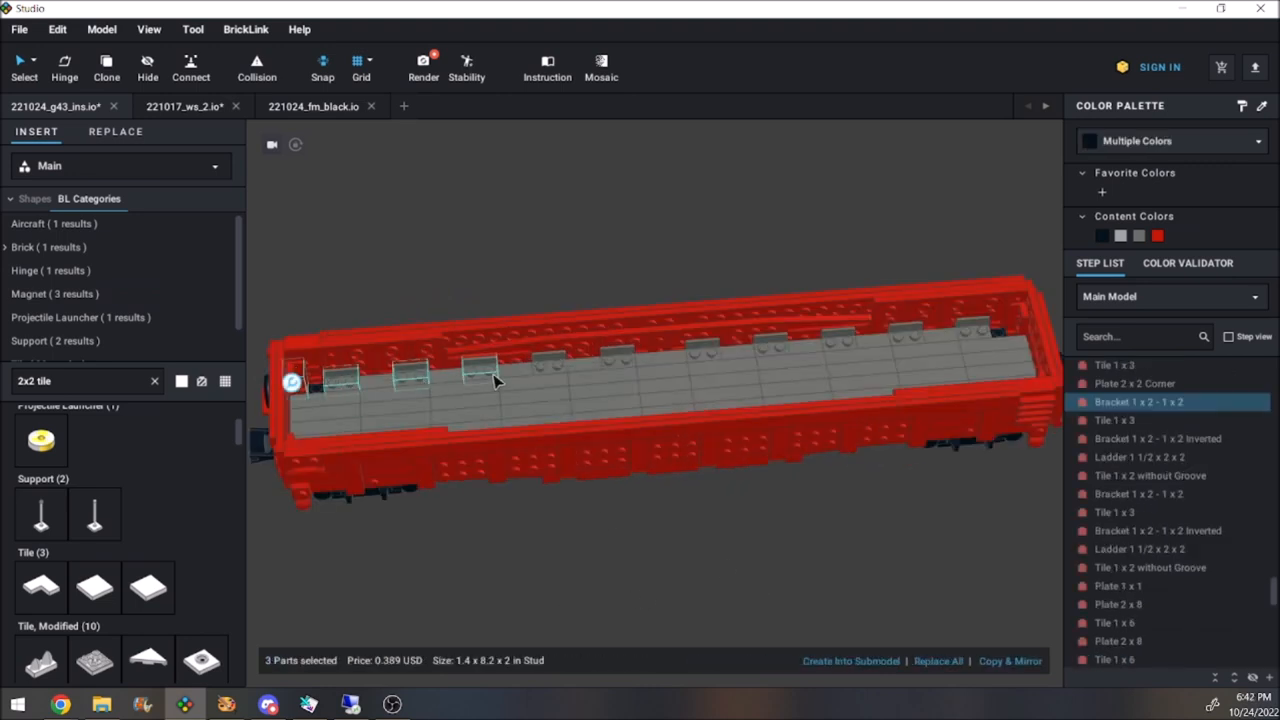
{"action": "left_click", "coordinate": [615, 358]}
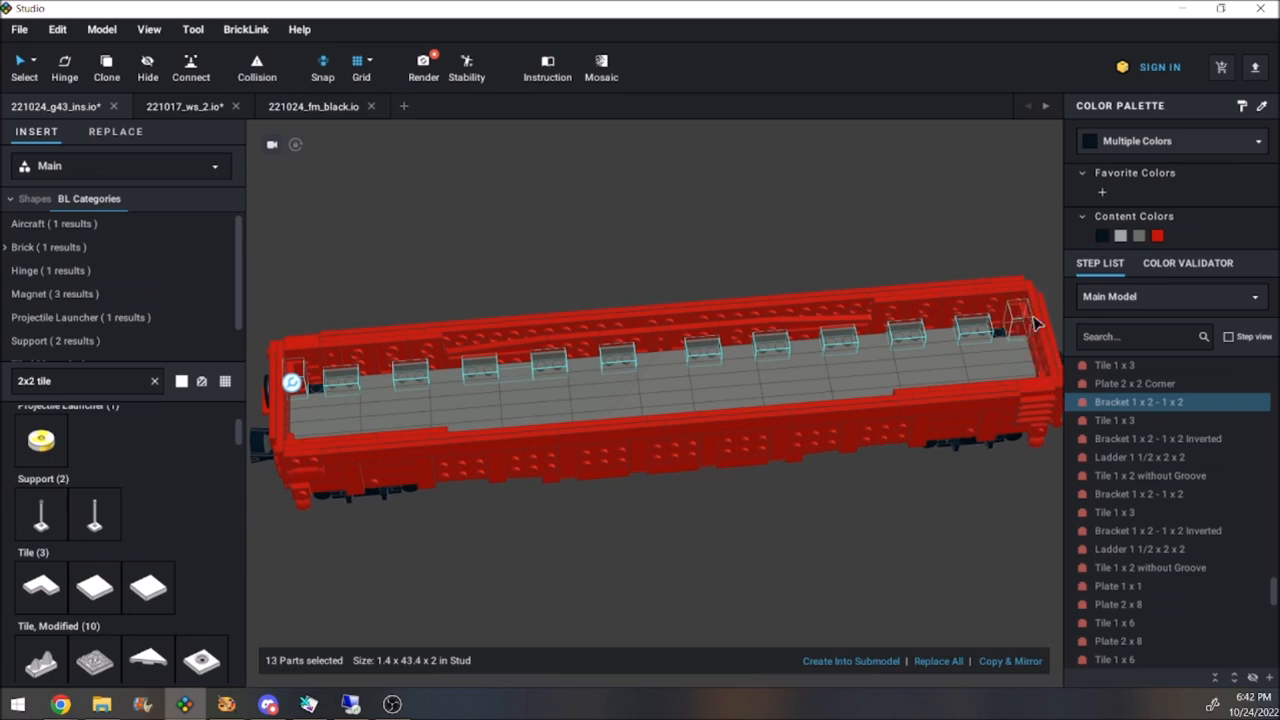
{"action": "left_click", "coordinate": [1035, 340]}
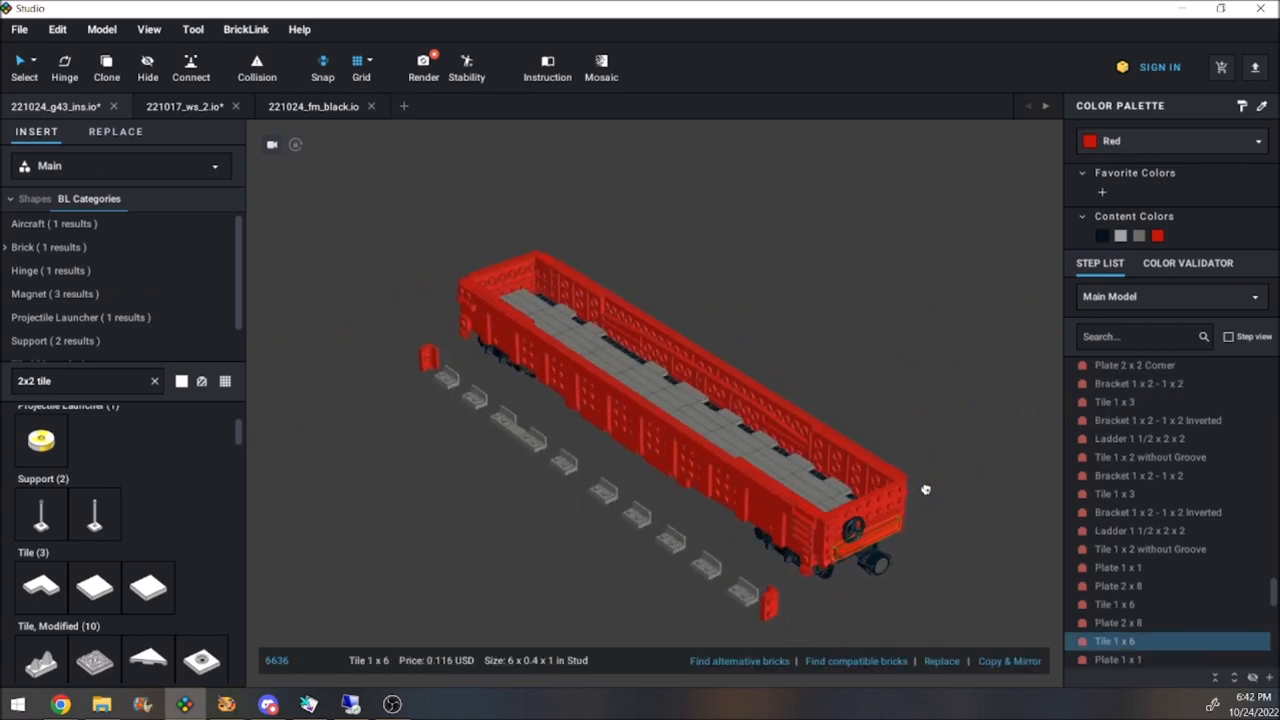
{"action": "left_click_drag", "start_coordinate": [925, 490], "coordinate": [785, 570]}
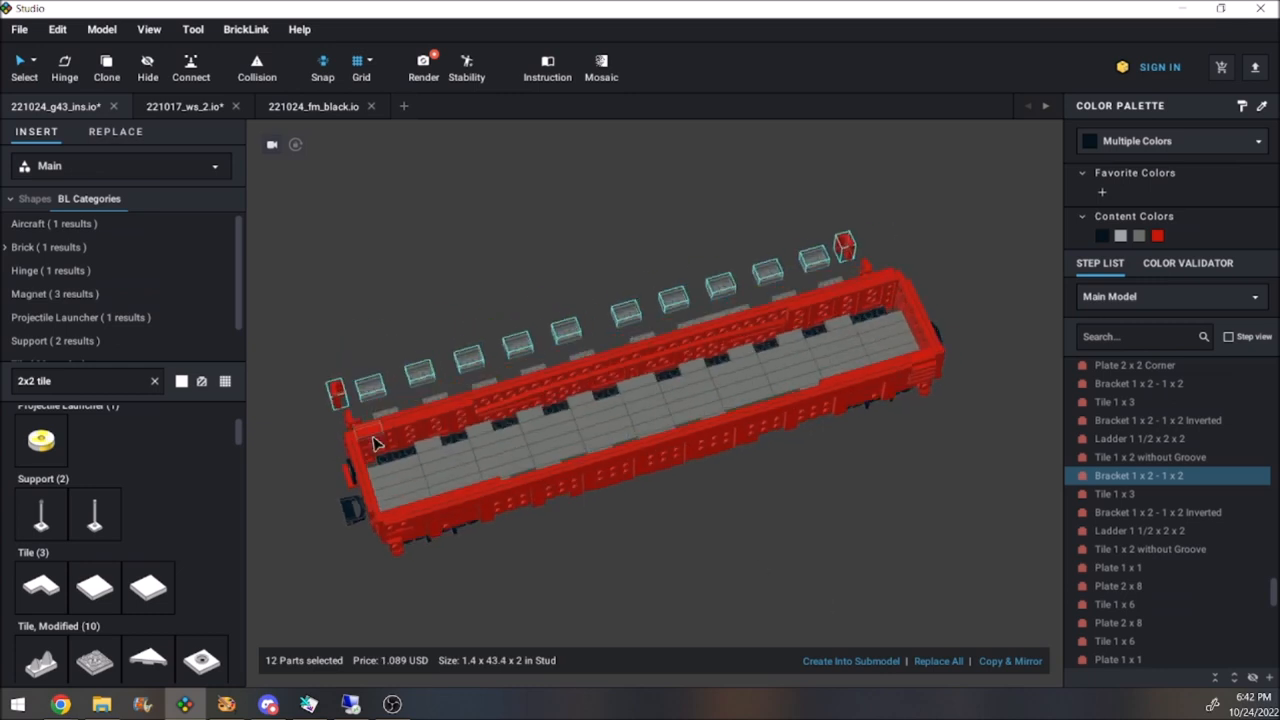
{"action": "left_click", "coordinate": [24, 67]}
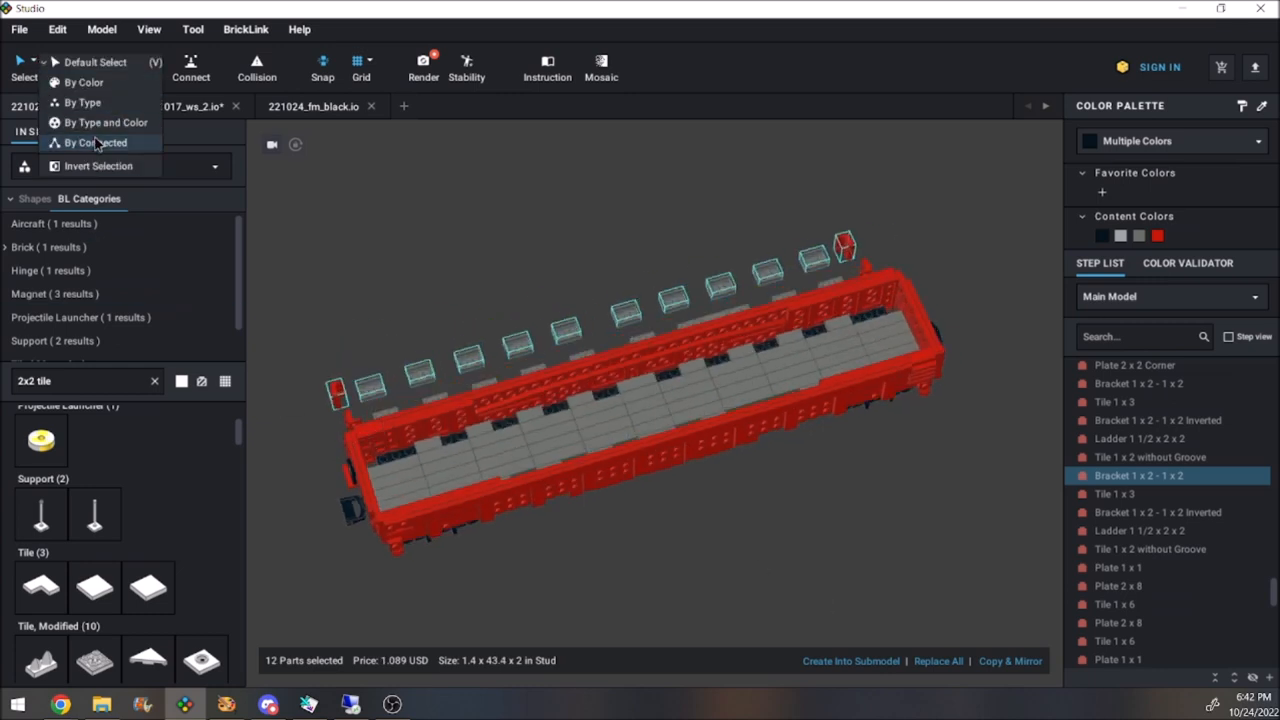
{"action": "left_click", "coordinate": [89, 142]}
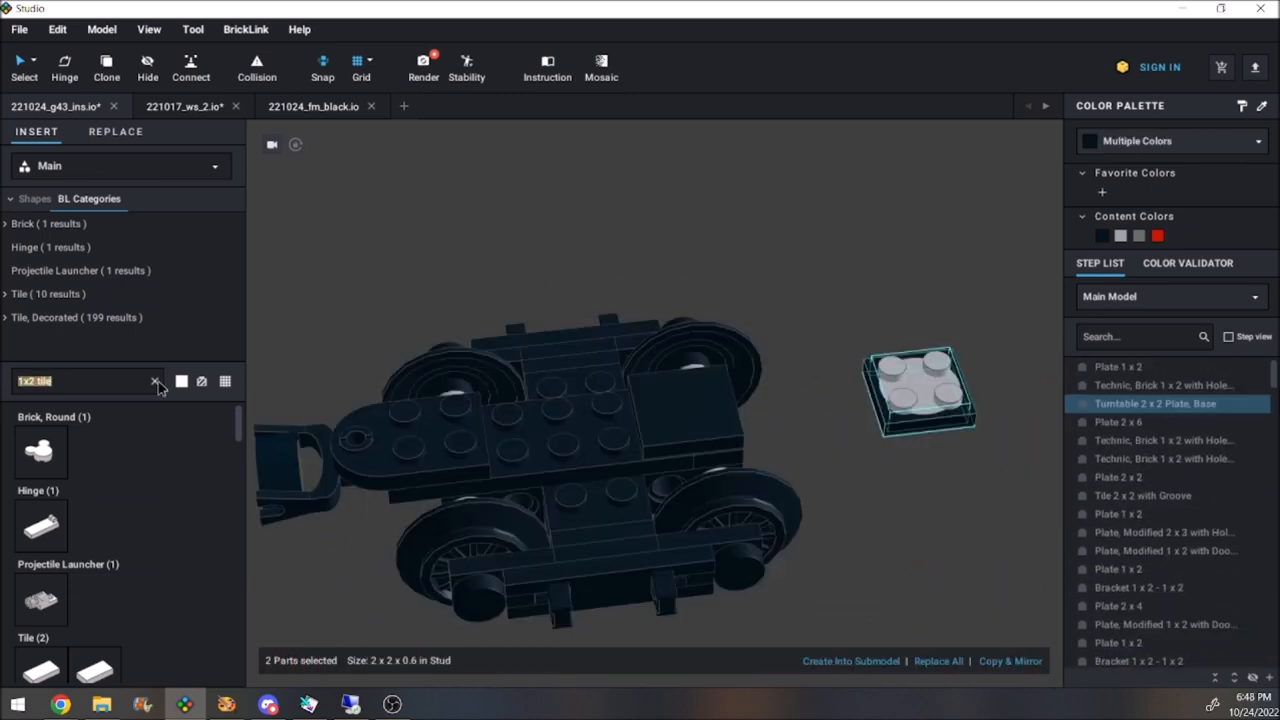
- Search the parts palette for '2x2 plate'
{"action": "type", "text": "2x2 plate"}
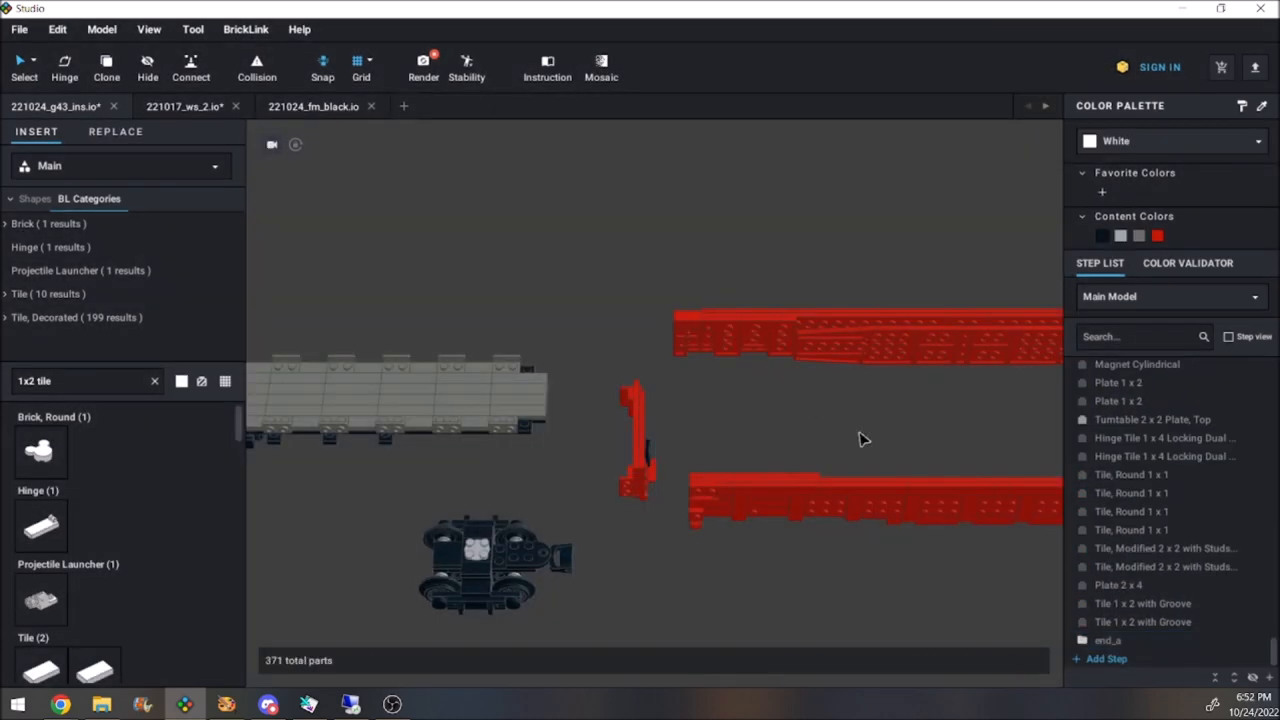
- Turn the first bogie's parts into a submodel named bogie_a
{"action": "left_click", "coordinate": [850, 660]}
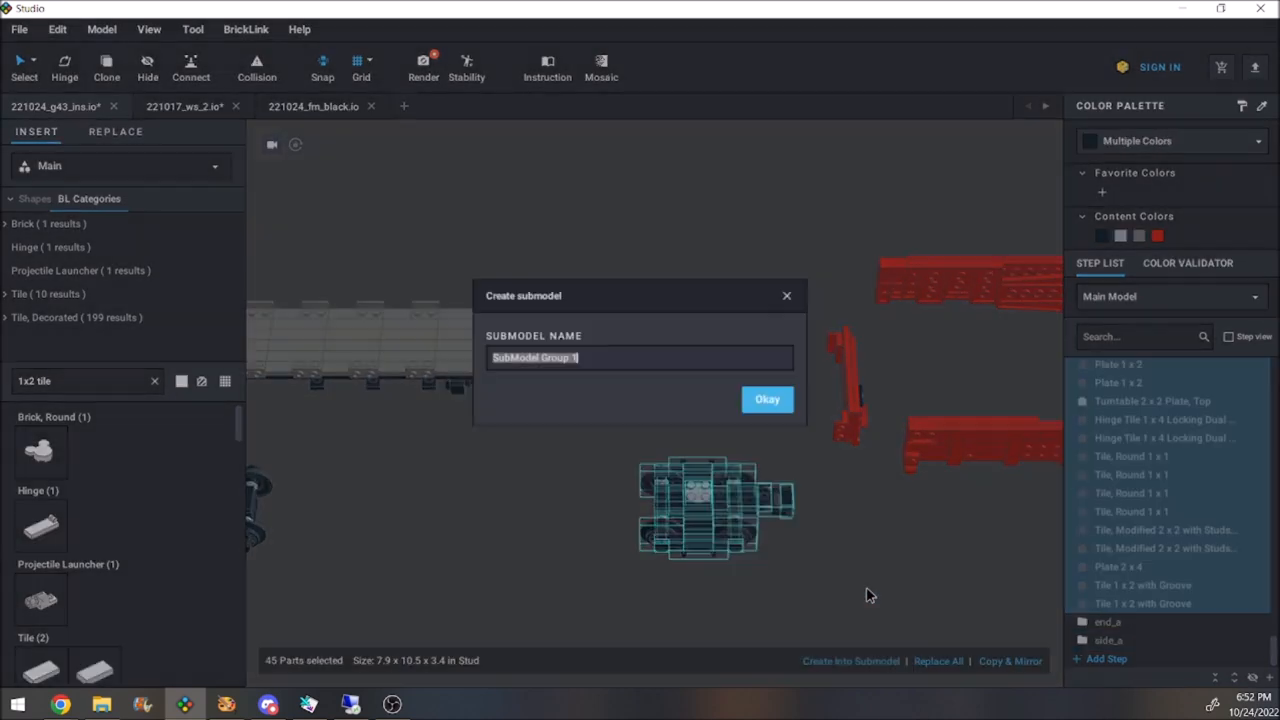
{"action": "left_click", "coordinate": [767, 399]}
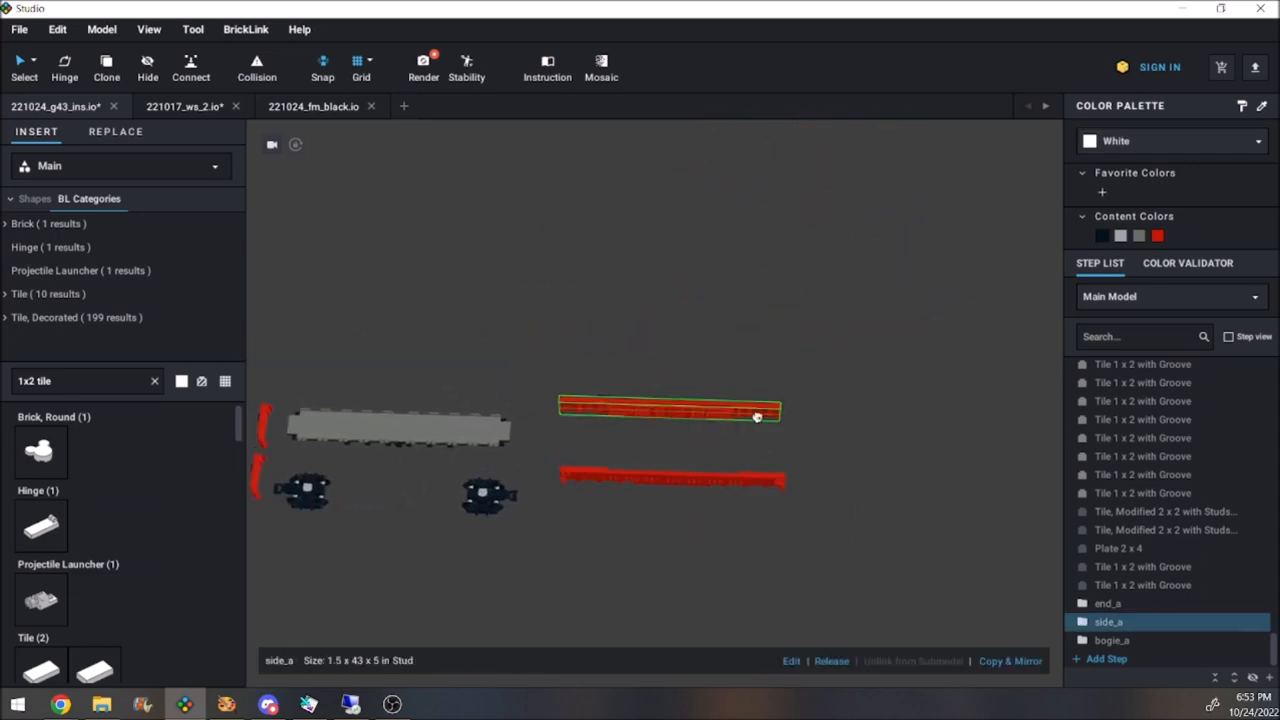
{"action": "left_click_drag", "start_coordinate": [755, 415], "coordinate": [680, 455]}
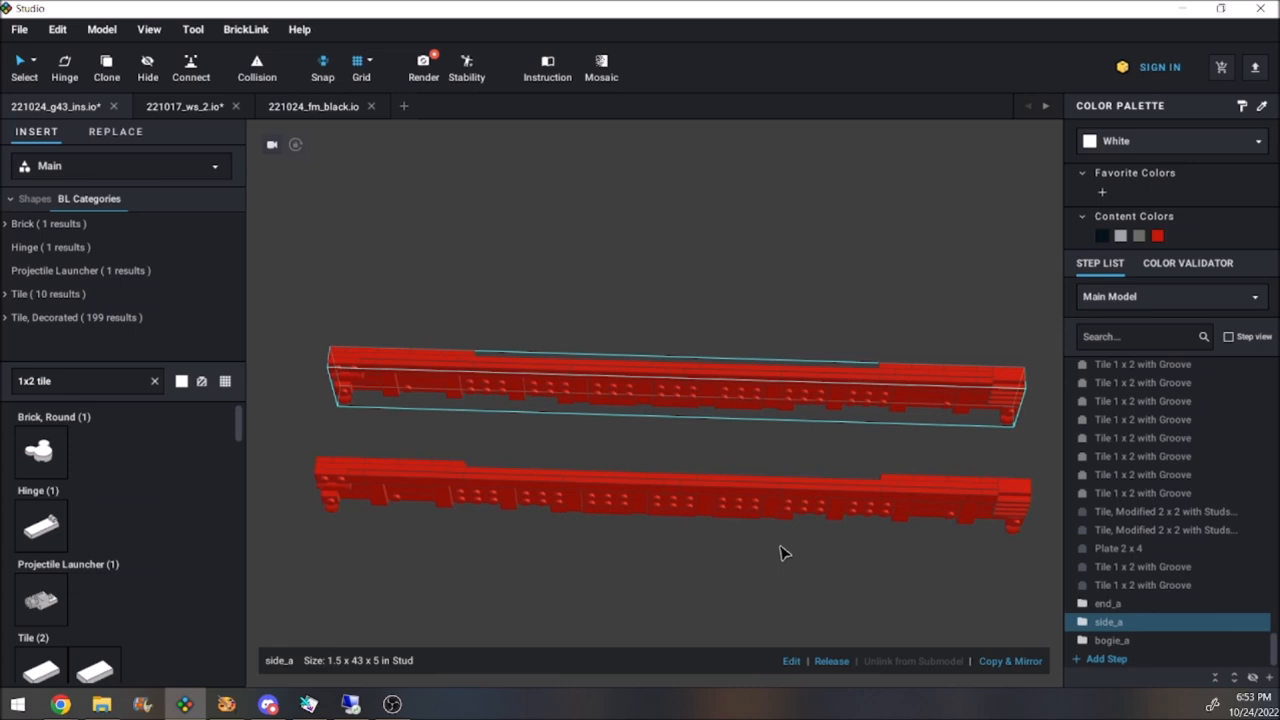
{"action": "mouse_move", "coordinate": [850, 548]}
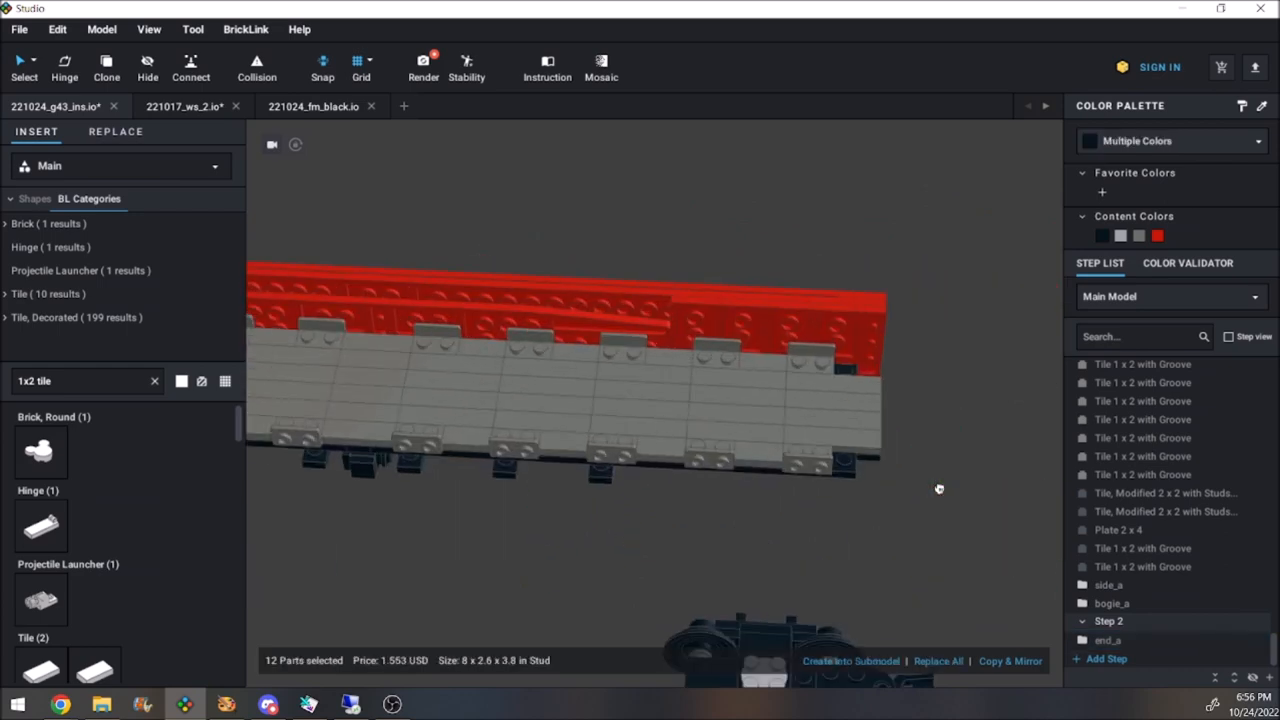
- Move the floor back into the car and make the second bogie submodel bogie_b
{"action": "left_click_drag", "start_coordinate": [938, 488], "coordinate": [813, 398]}
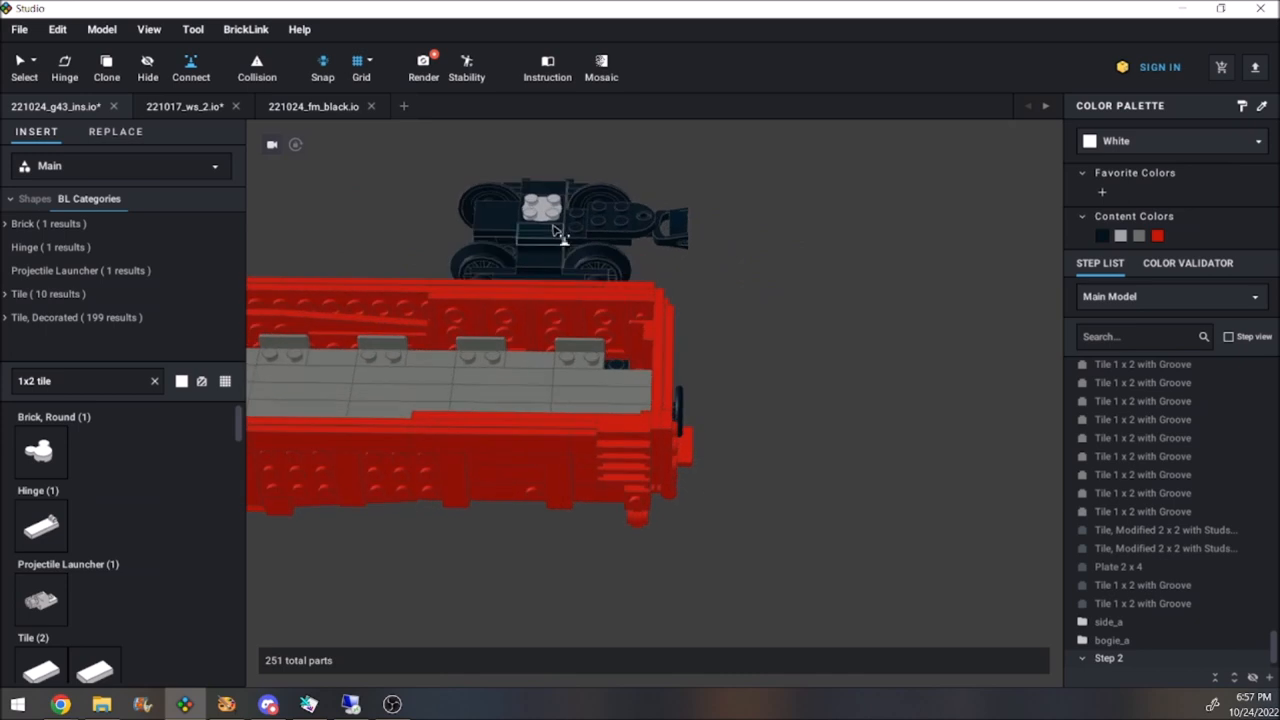
{"action": "left_click", "coordinate": [851, 661]}
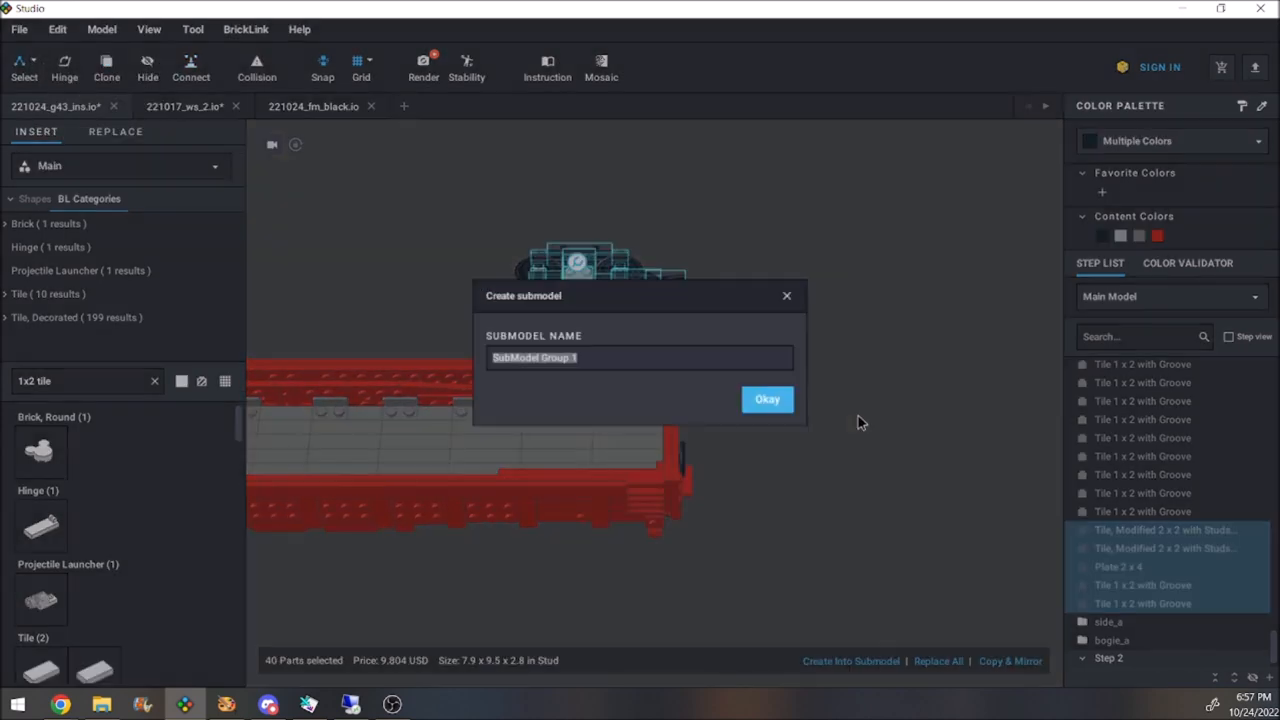
{"action": "left_click", "coordinate": [767, 398]}
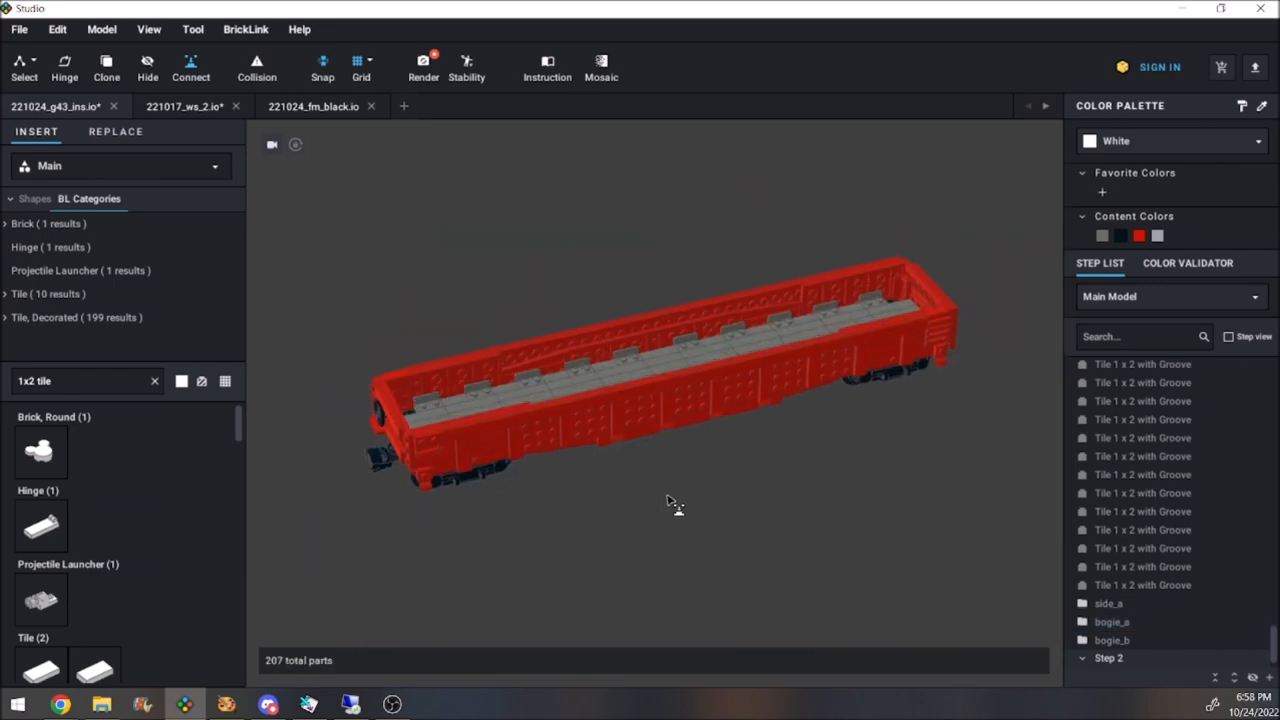
{"action": "left_click", "coordinate": [547, 67]}
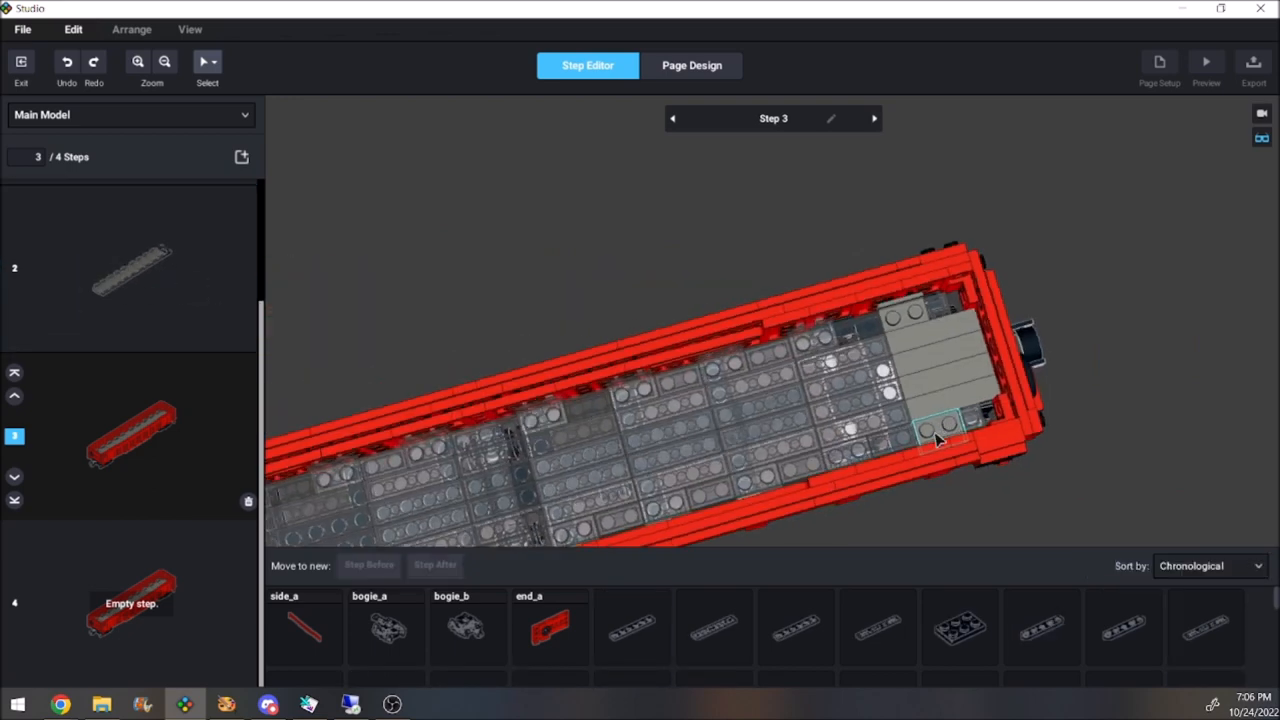
- Switch the Step Editor to the side_a submodel and view its step 3
{"action": "left_click", "coordinate": [673, 118]}
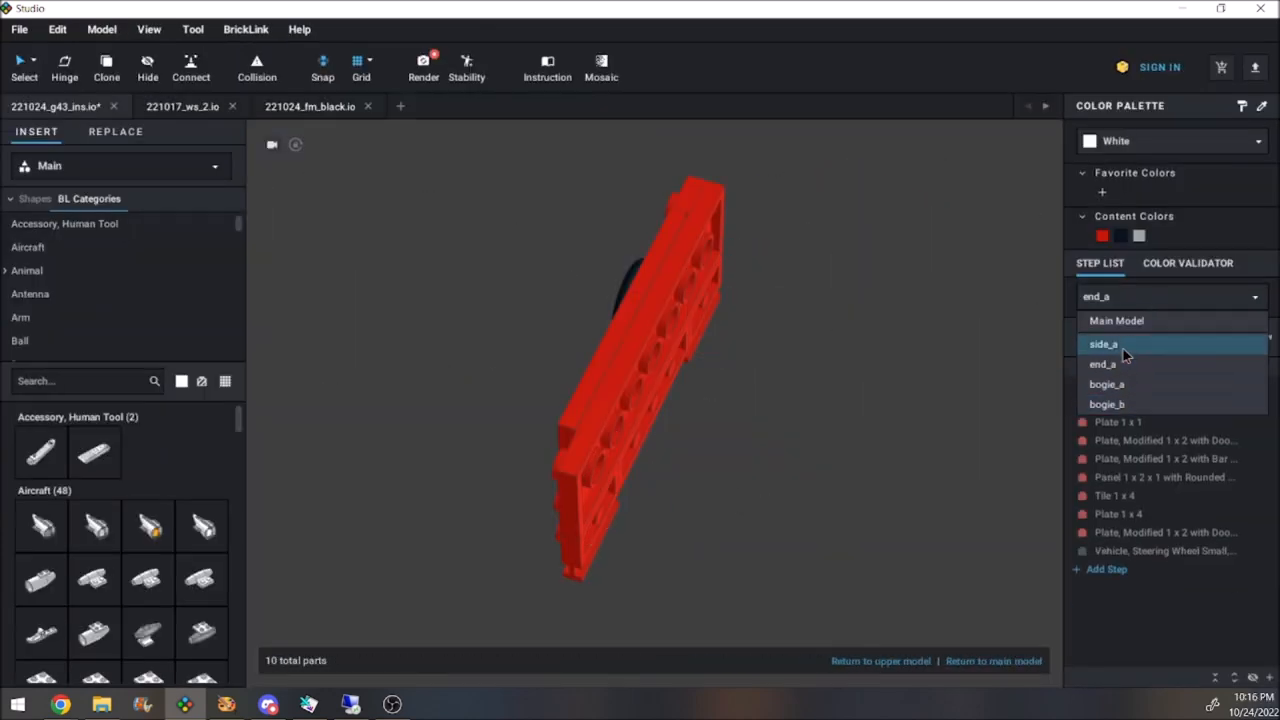
{"action": "left_click", "coordinate": [1103, 343]}
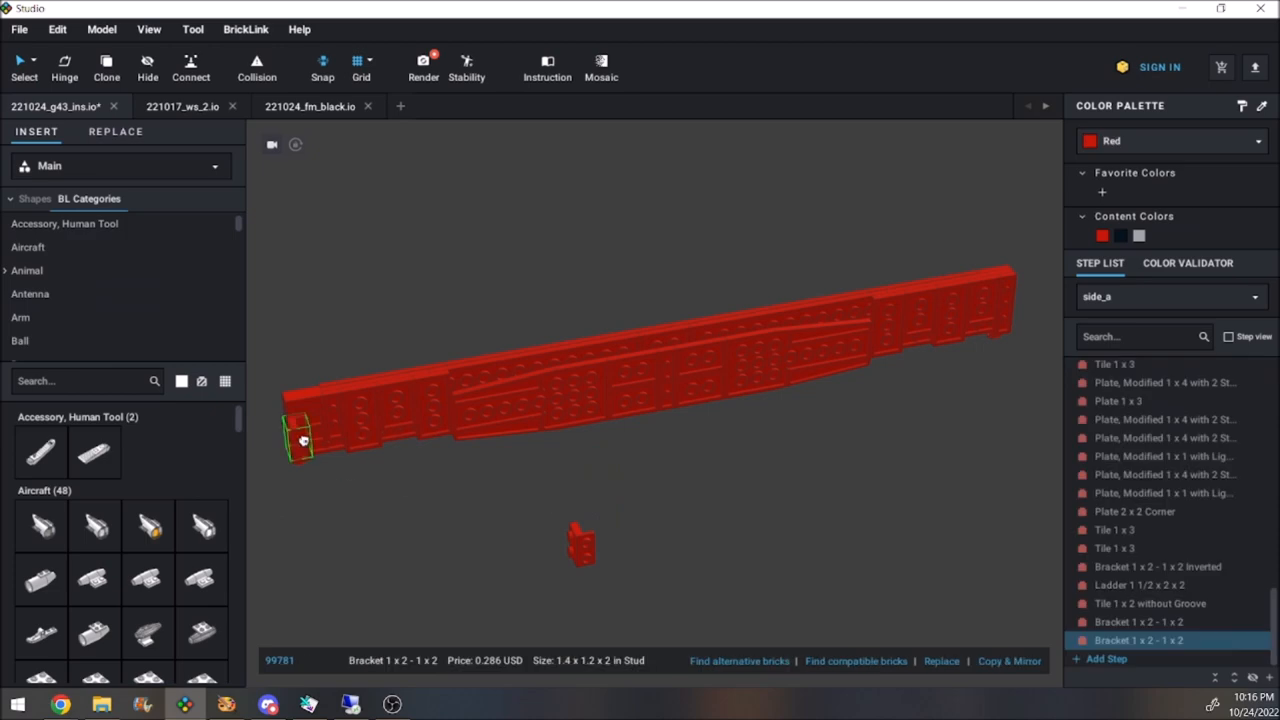
{"action": "left_click", "coordinate": [1168, 296]}
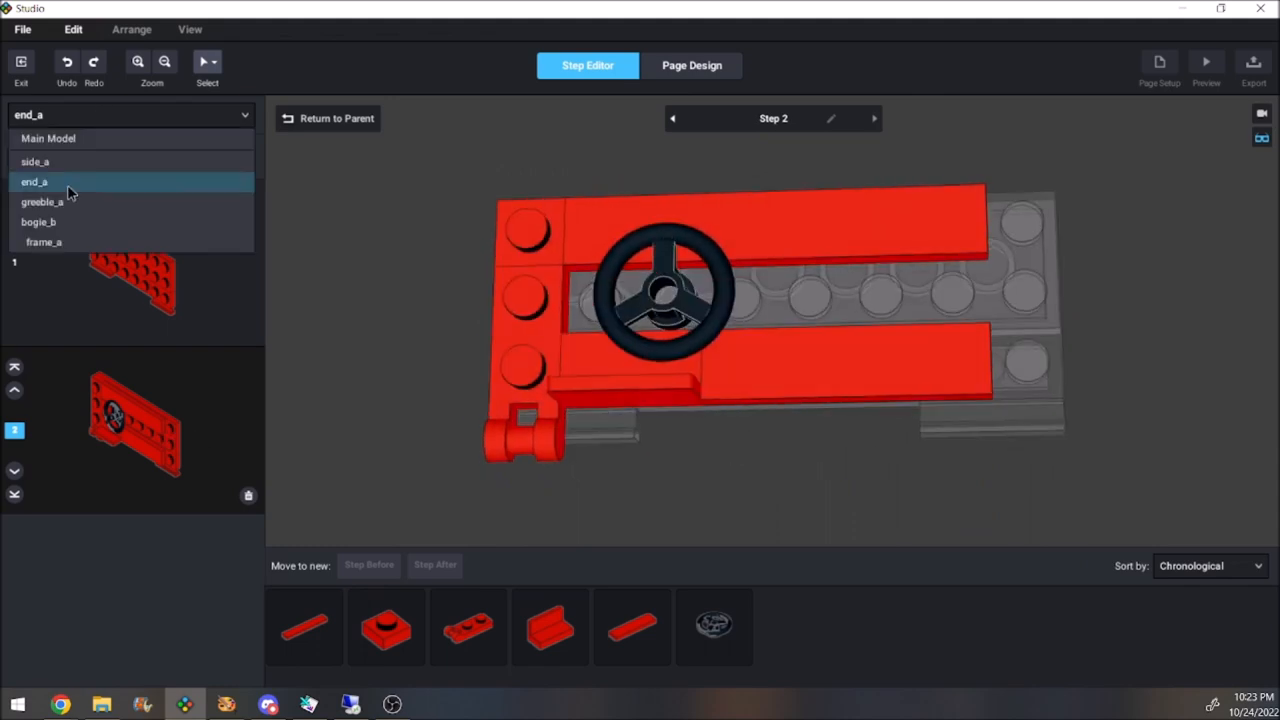
{"action": "left_click", "coordinate": [35, 161]}
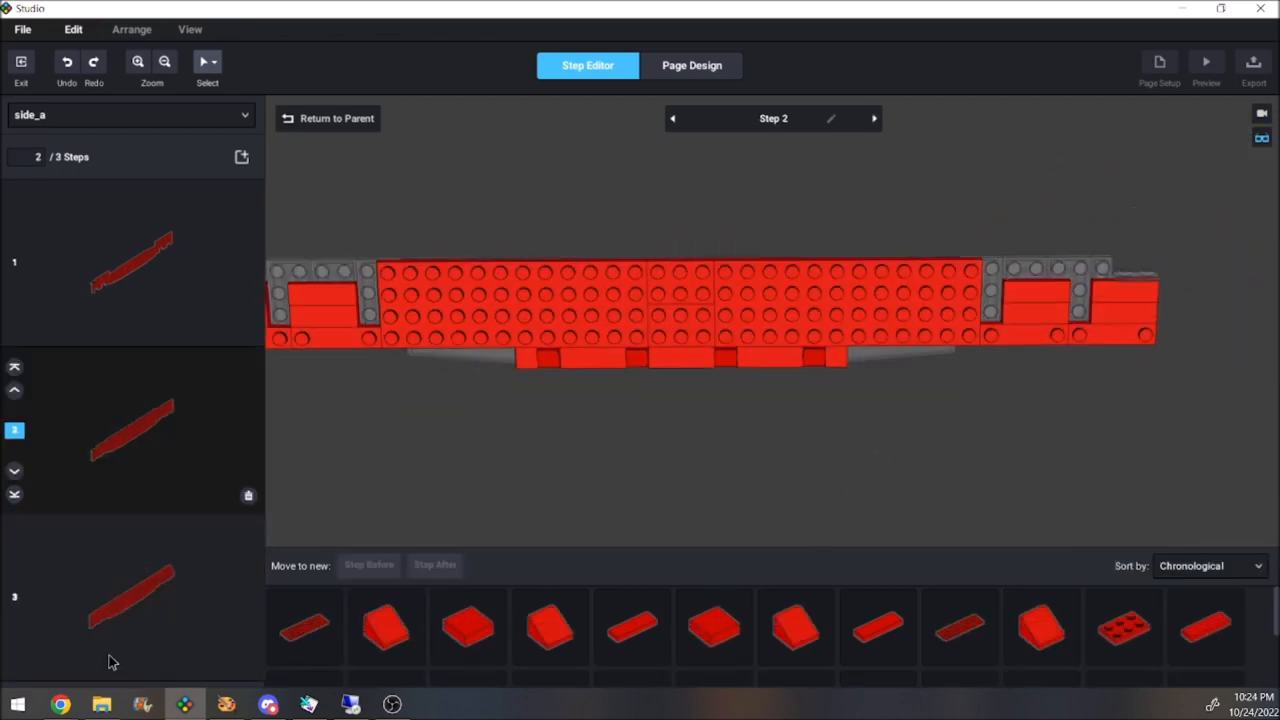
{"action": "left_click", "coordinate": [874, 118]}
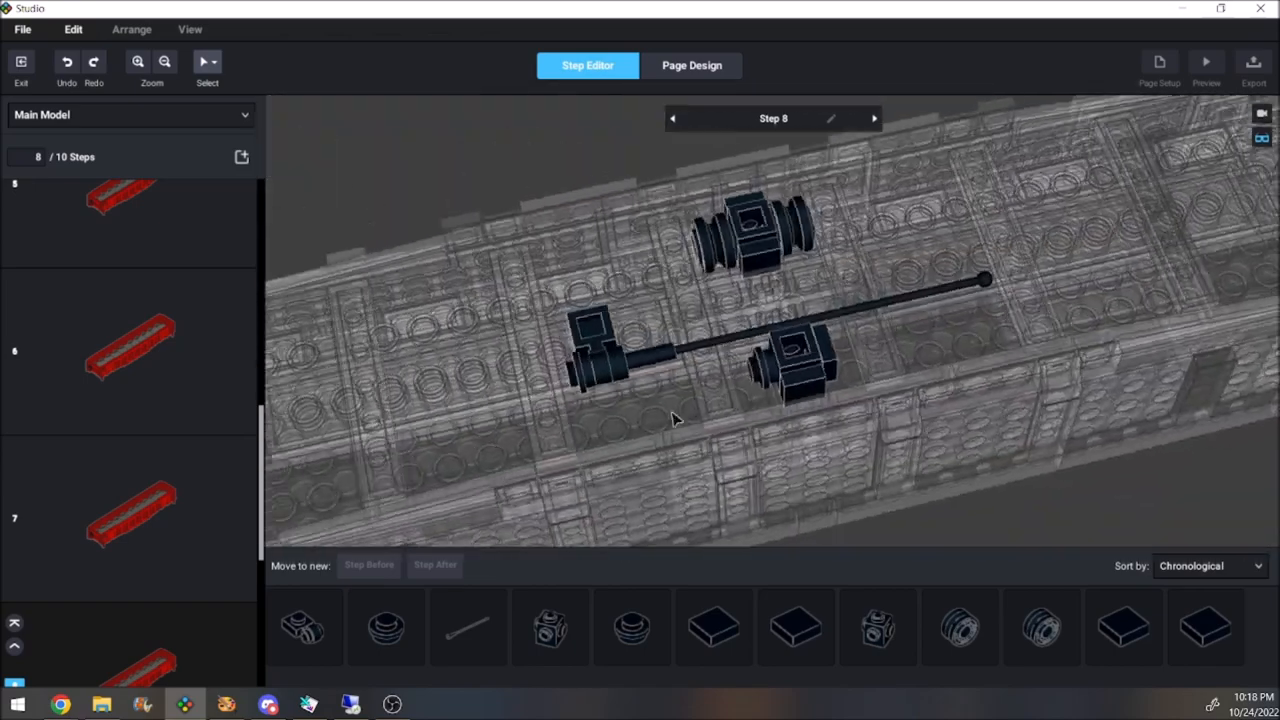
- Group the black parts of main-model step 10 into a new submodel
{"action": "left_click", "coordinate": [874, 118]}
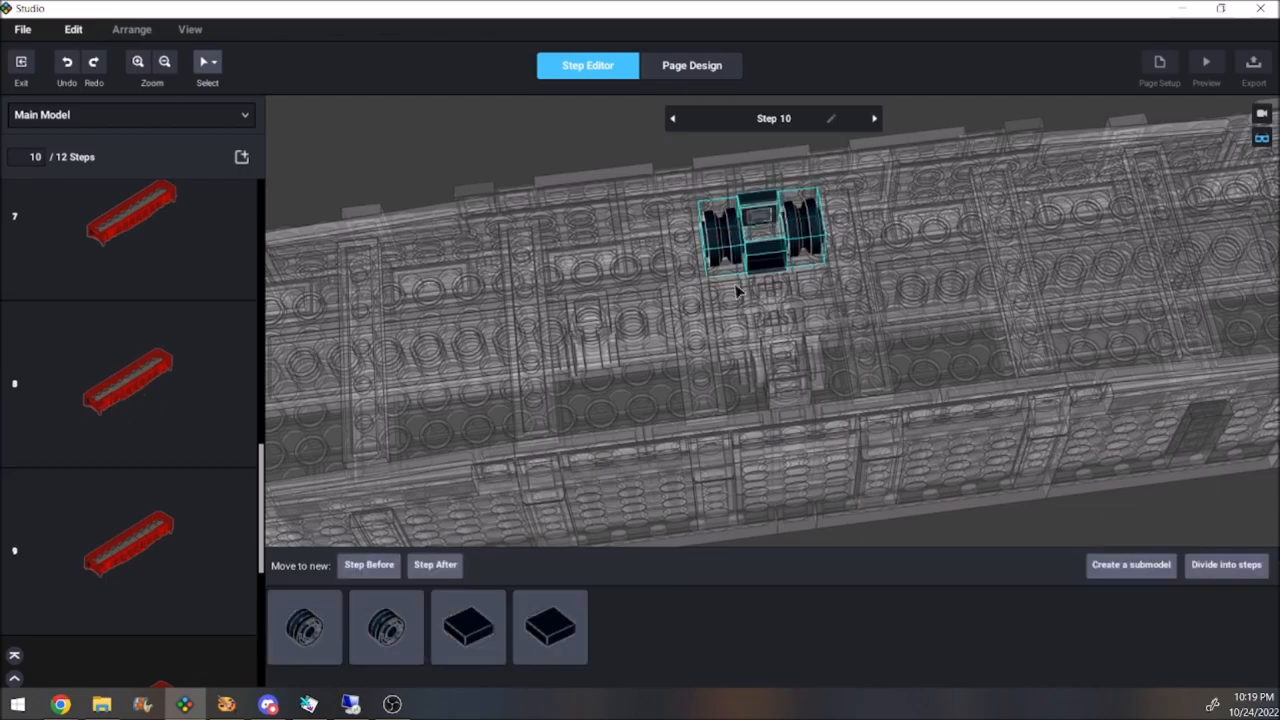
{"action": "left_click", "coordinate": [673, 118]}
{"action": "type", "text": "d"}
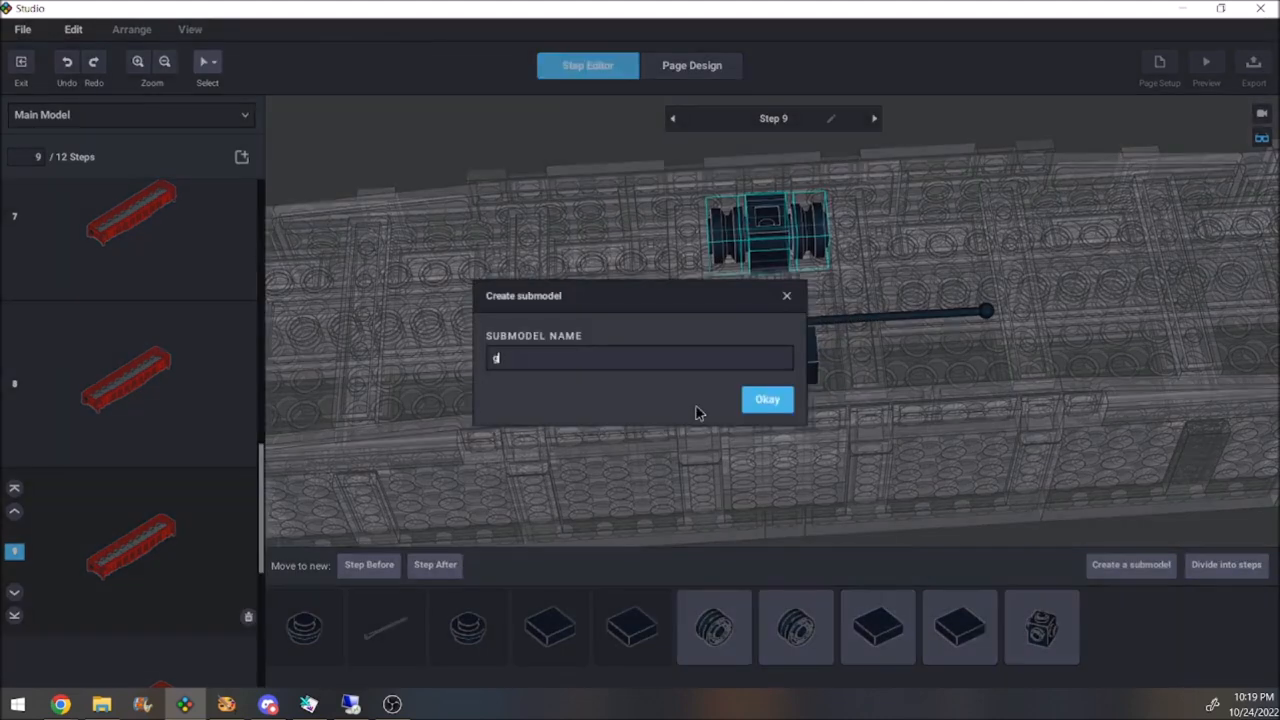
{"action": "left_click", "coordinate": [767, 399]}
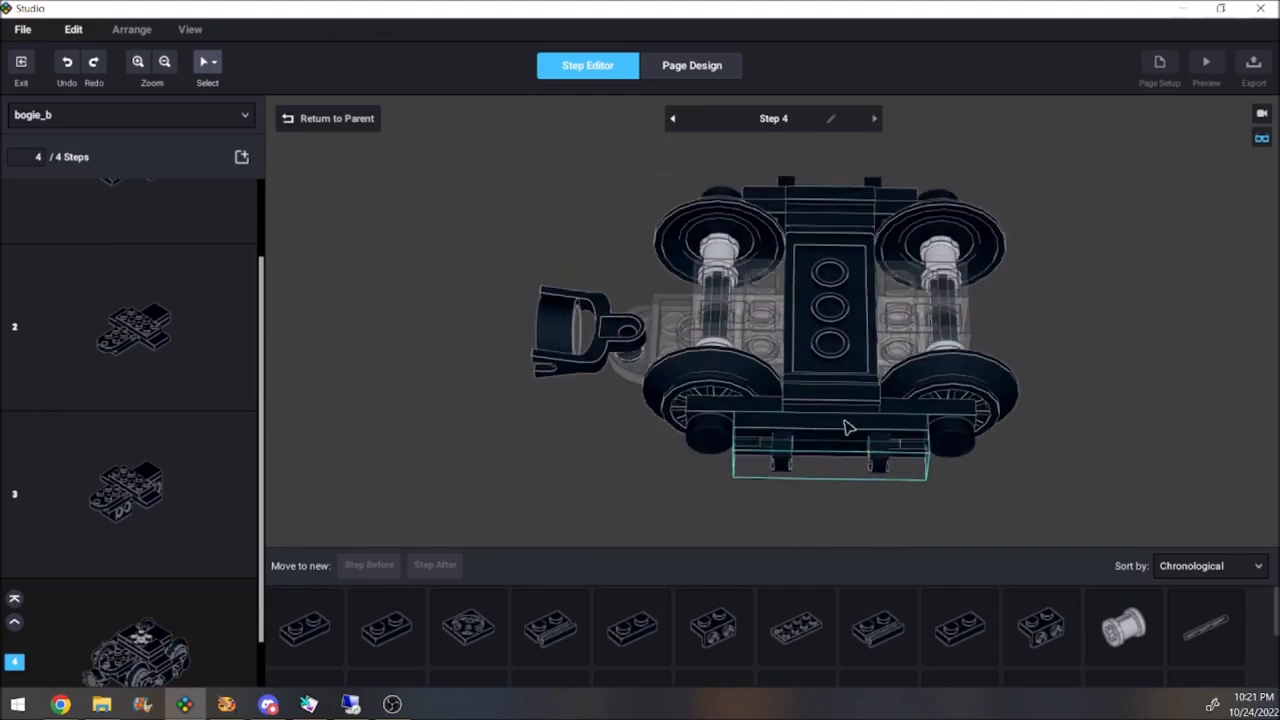
- Make bogie_b's lower plates a submodel and return to main-model step 12
{"action": "left_click", "coordinate": [241, 157]}
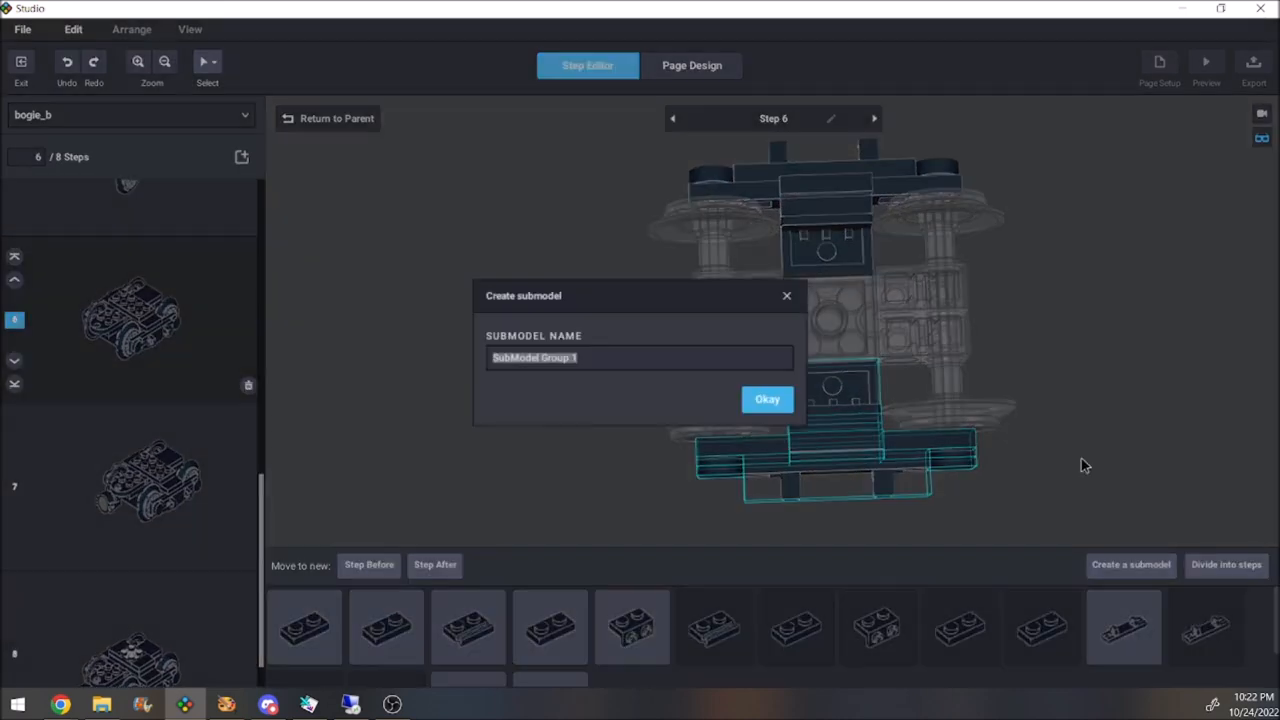
{"action": "left_click", "coordinate": [767, 399]}
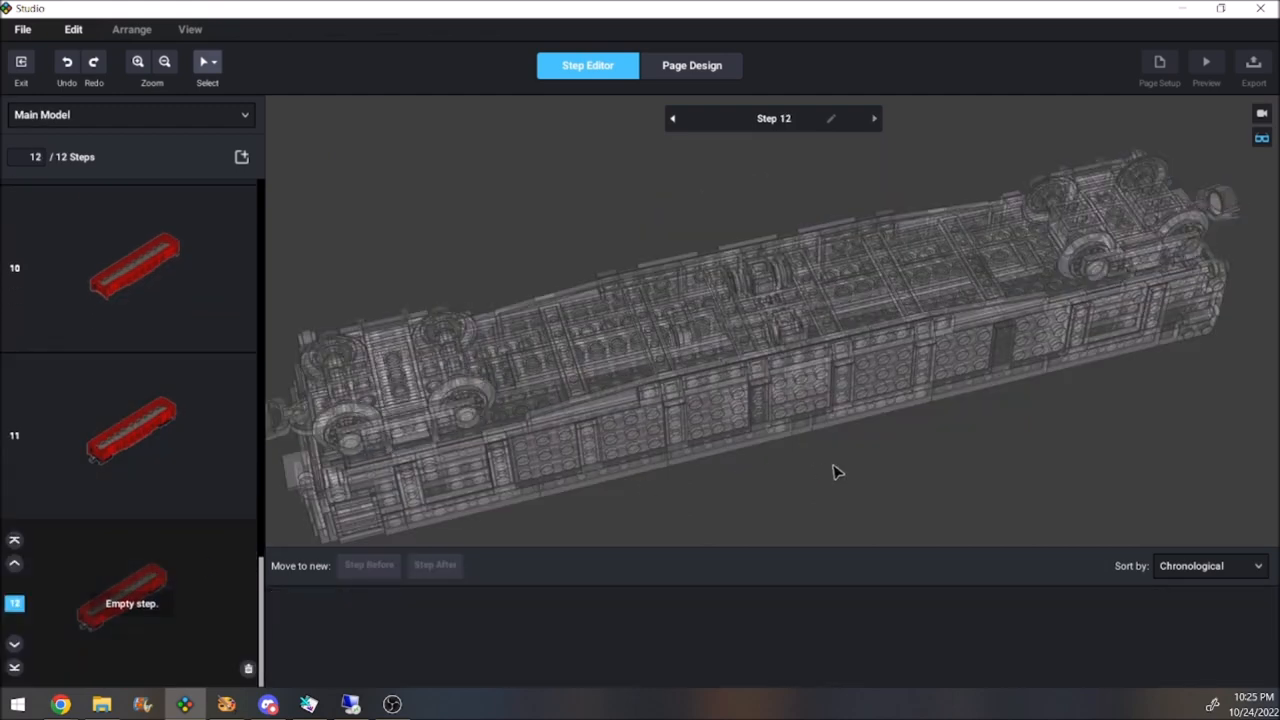
{"action": "scroll", "scroll_direction": "down", "scroll_amount": 3}
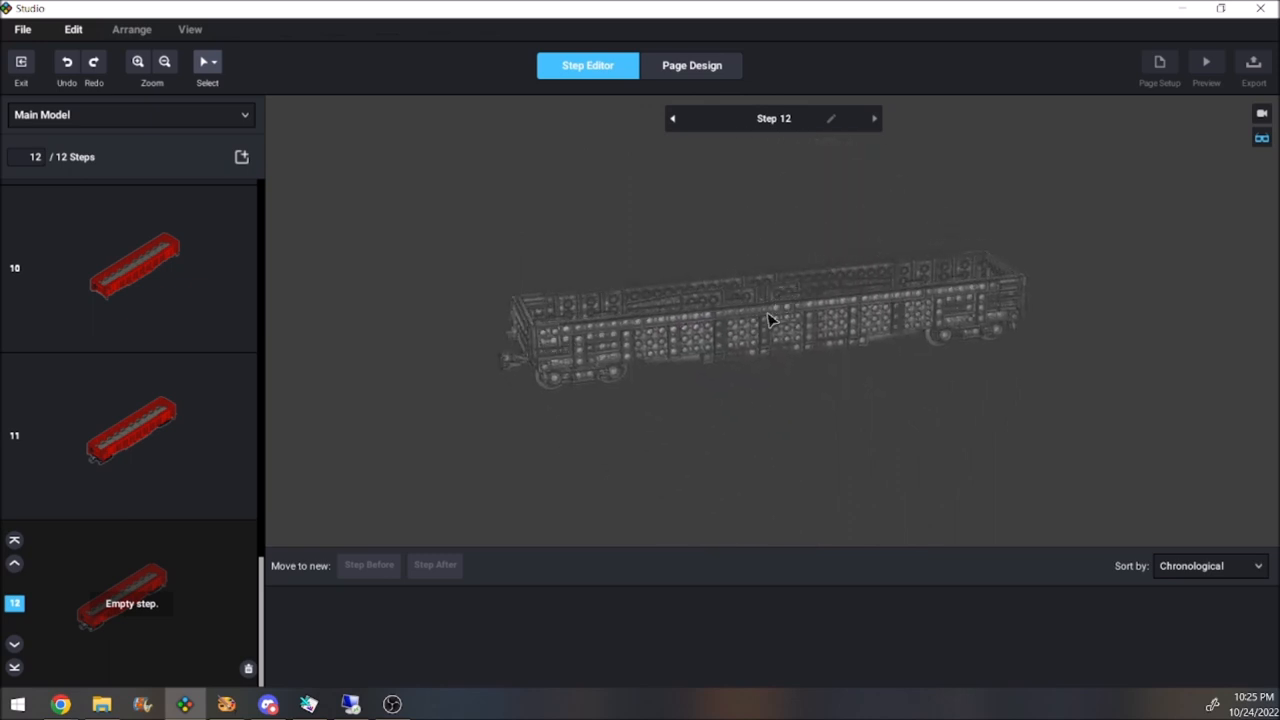
{"action": "mouse_move", "coordinate": [903, 370]}
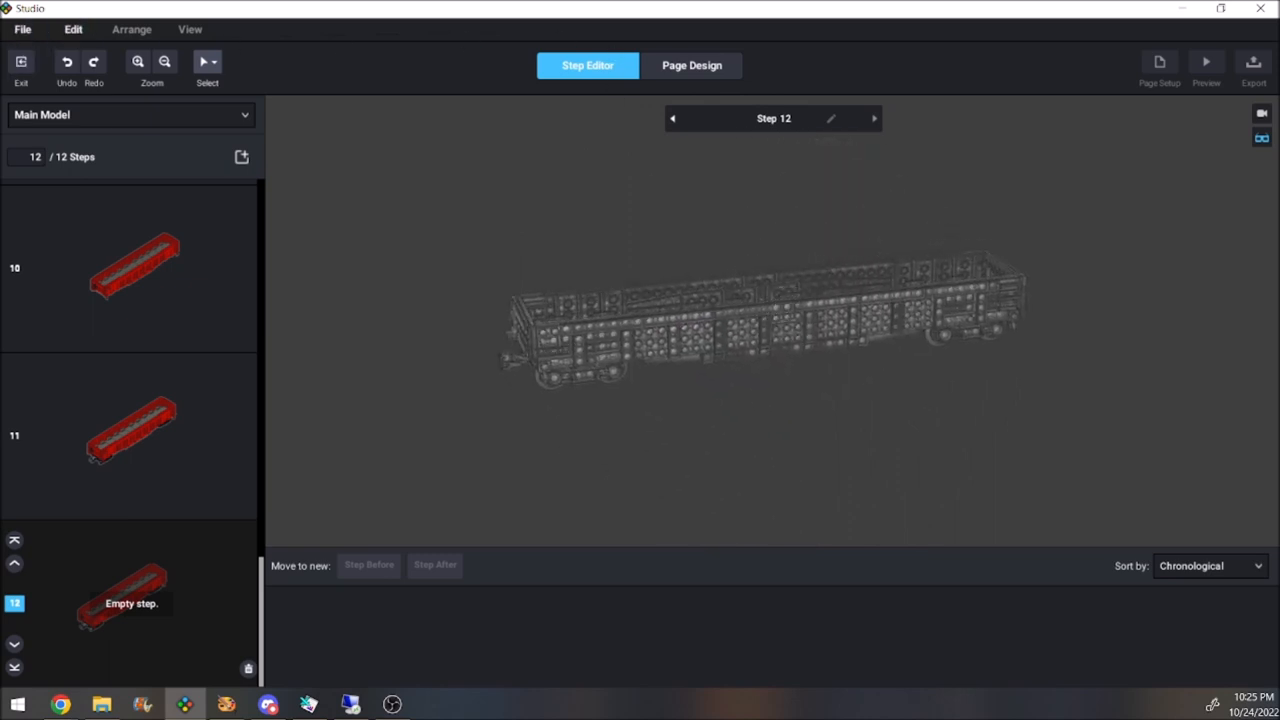
- Zoom out and switch to Page Design, showing page 1 of 32
{"action": "left_click", "coordinate": [137, 62]}
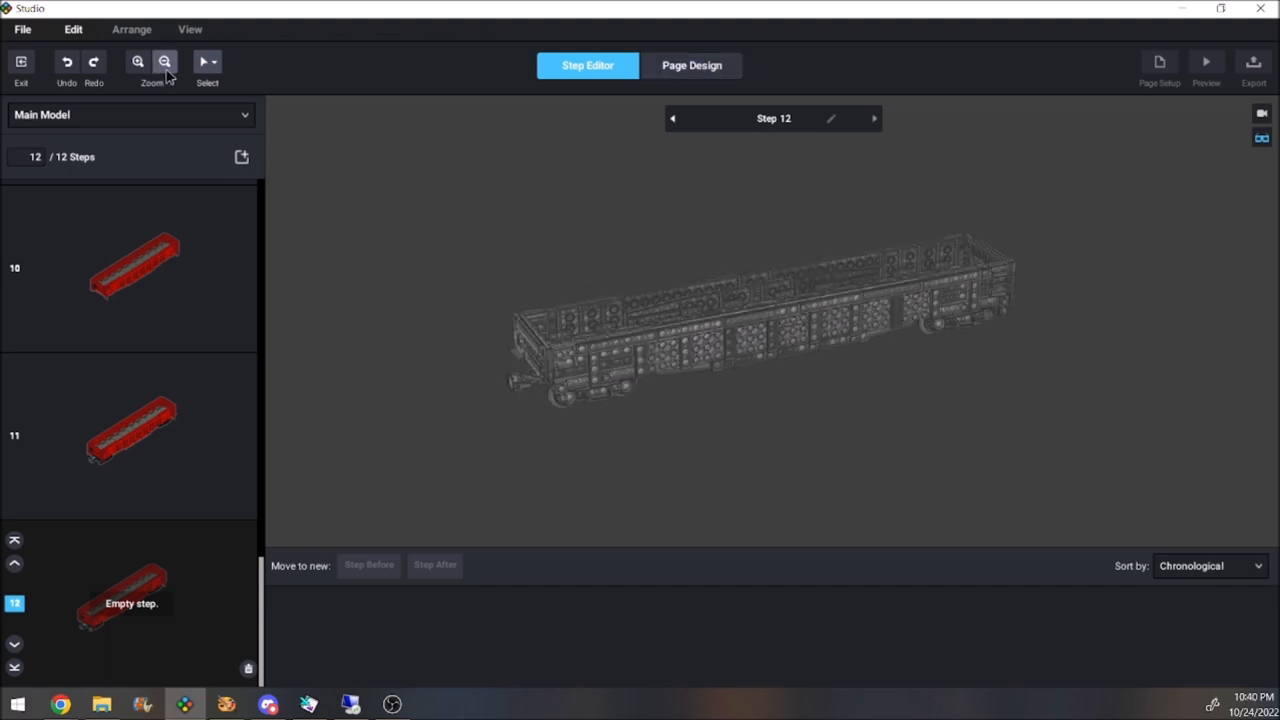
{"action": "left_click", "coordinate": [691, 65]}
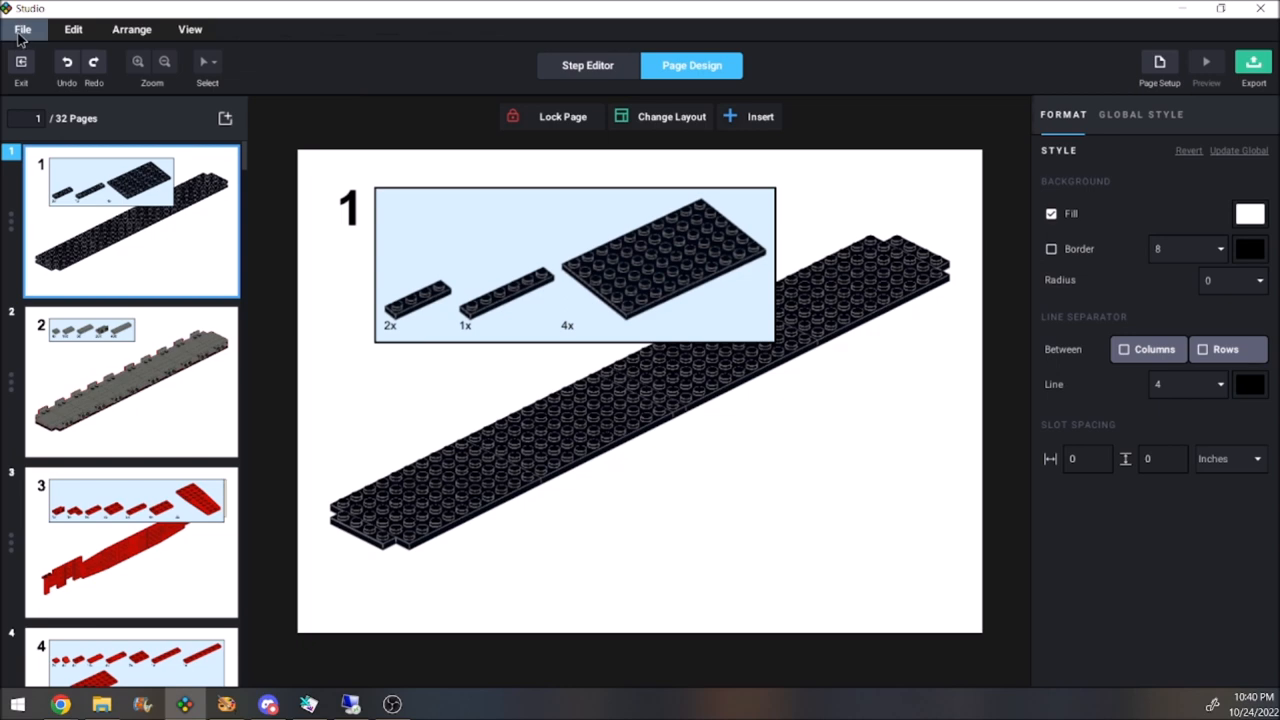
- Set the pages to 1366×768 pixels with 40-pixel margins and apply
{"action": "left_click", "coordinate": [1159, 65]}
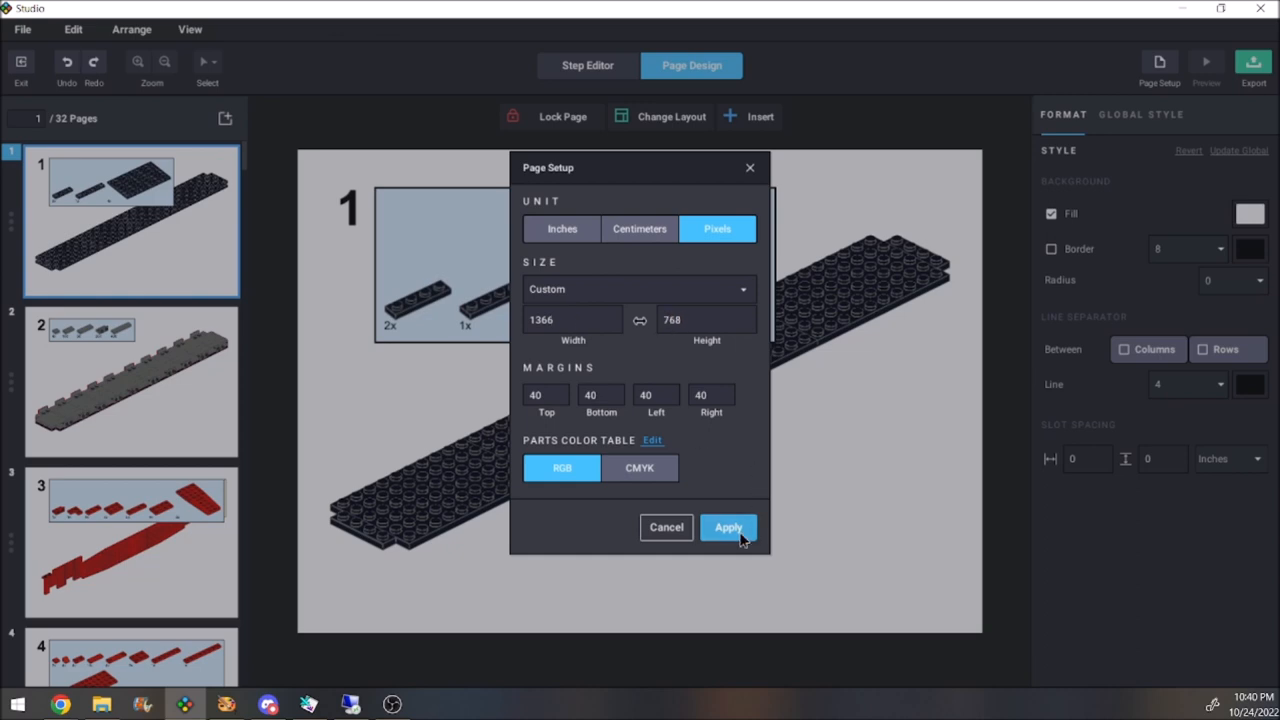
{"action": "left_click", "coordinate": [728, 527]}
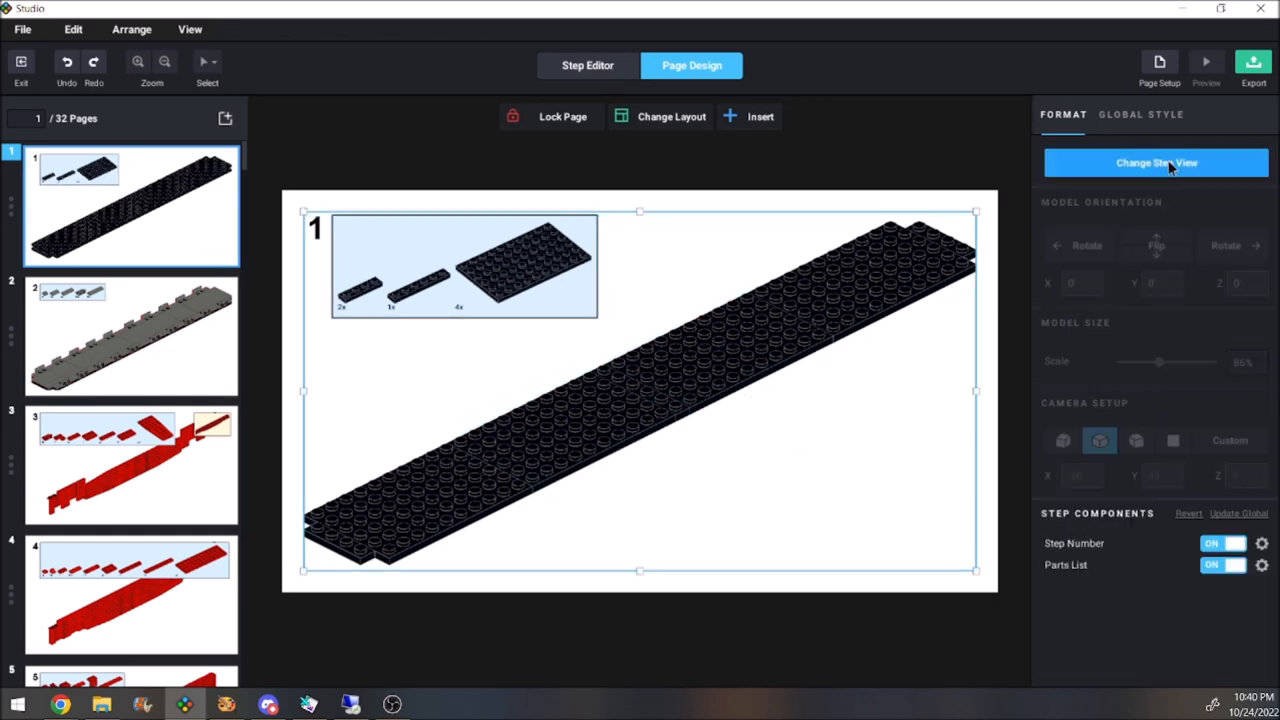
- Adjust the scale and camera angle of the step 1 to step 3 models with Change Step View
{"action": "left_click", "coordinate": [1173, 440]}
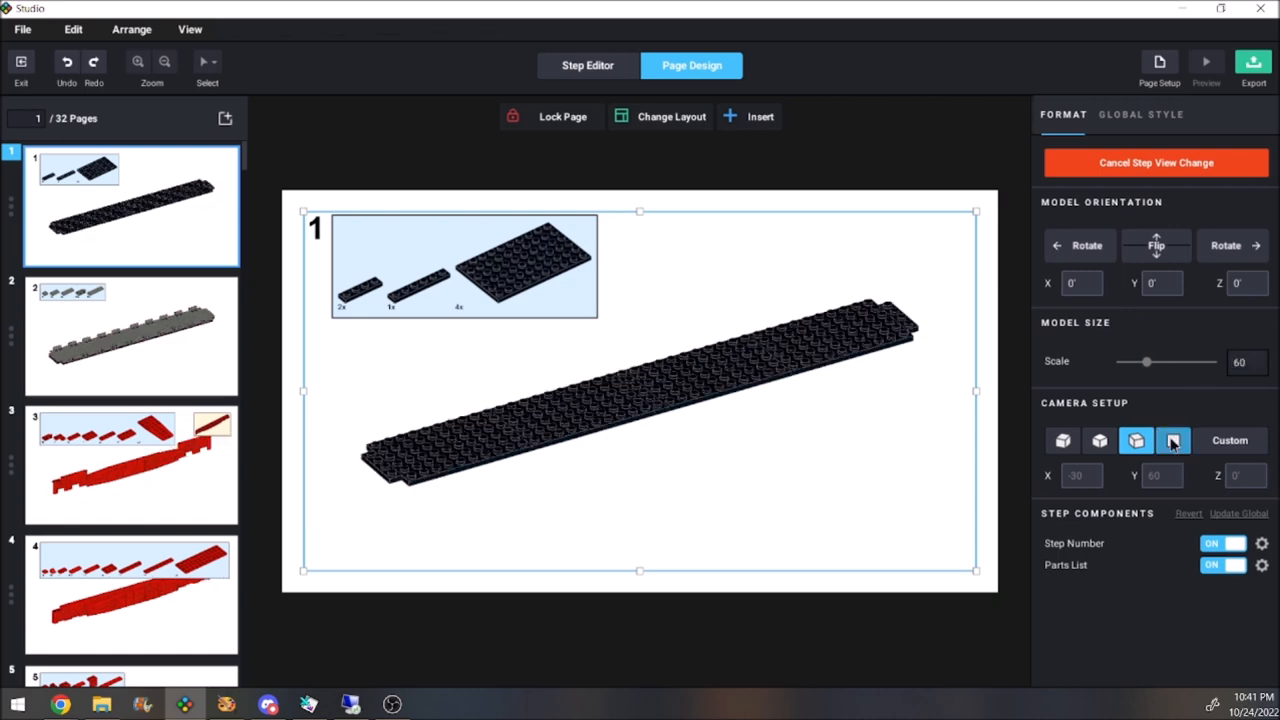
{"action": "left_click", "coordinate": [130, 335]}
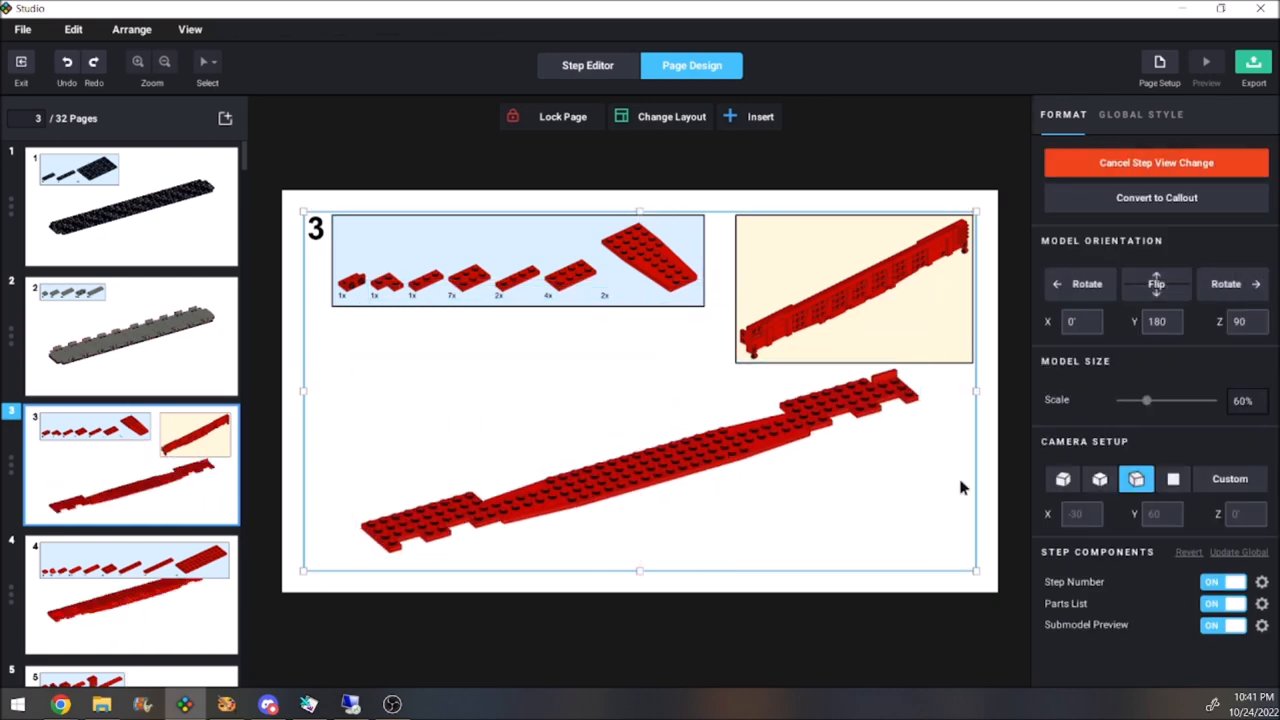
{"action": "left_click", "coordinate": [130, 595]}
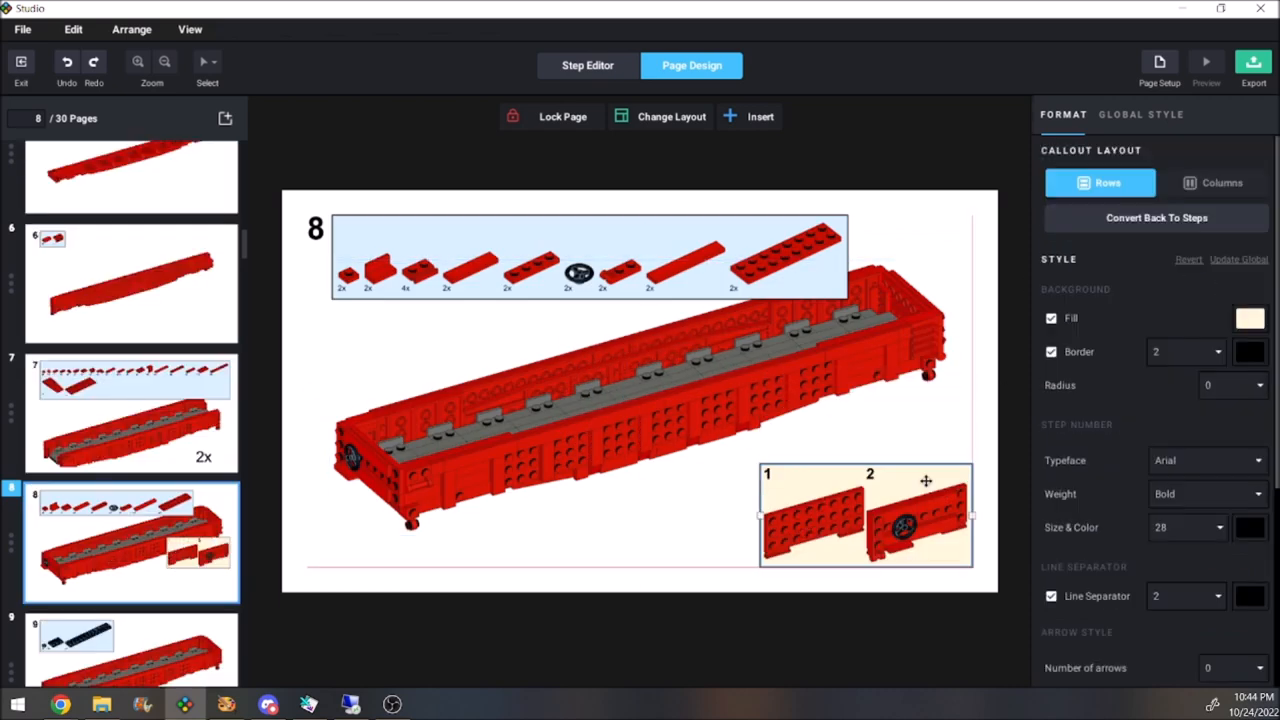
- Resize page 8's wall callout, label it 2x, and rework later step layouts
{"action": "left_click", "coordinate": [640, 400]}
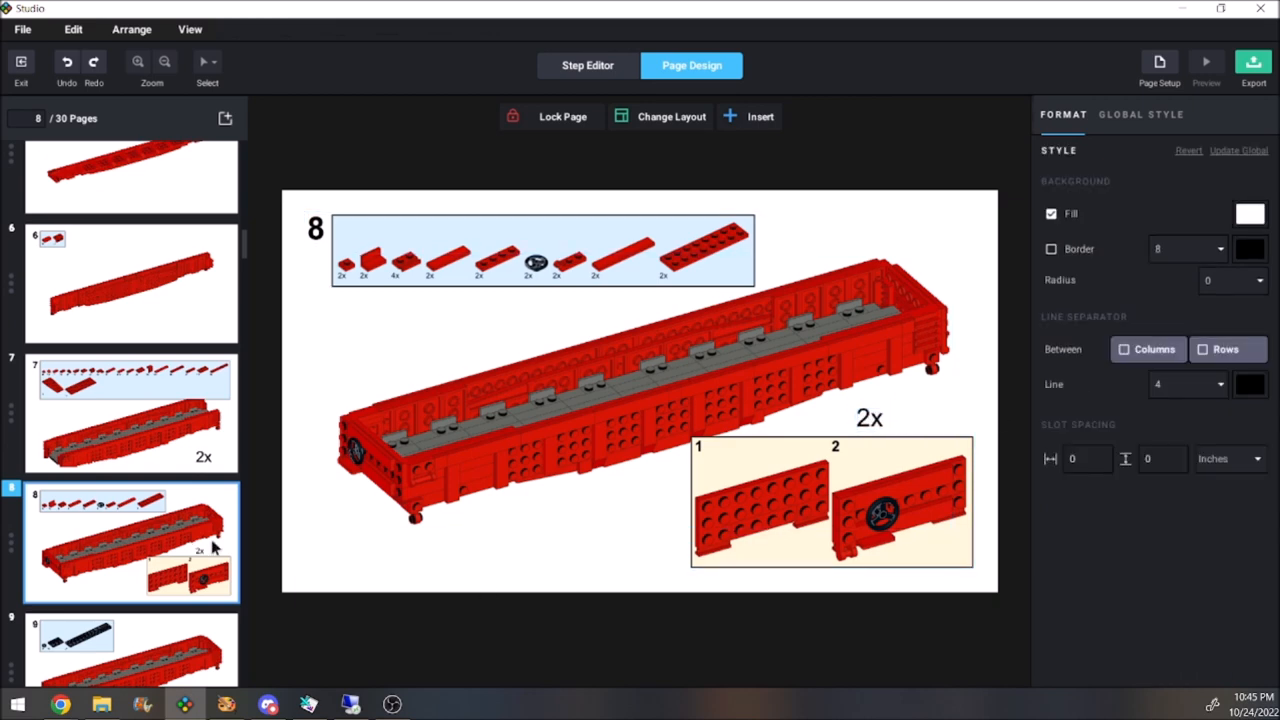
{"action": "left_click", "coordinate": [130, 553]}
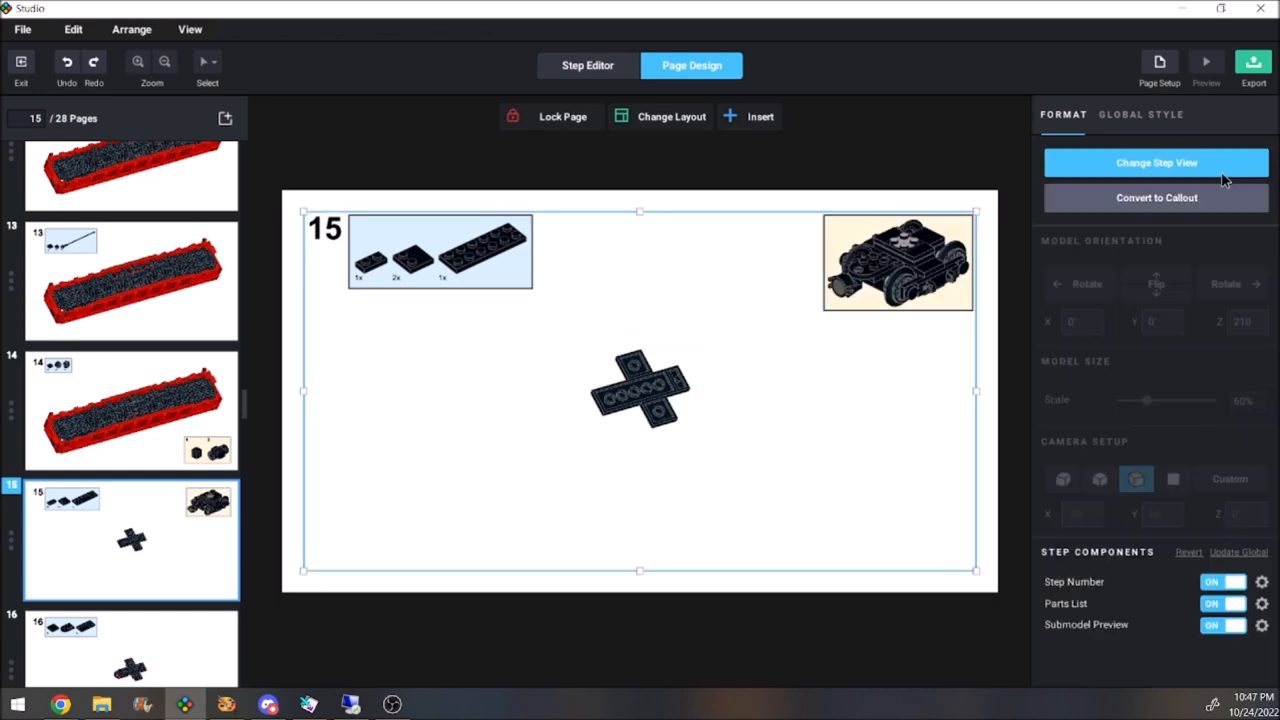
- Rotate the page 20 bogie model a quarter turn and flip it over
{"action": "left_click", "coordinate": [1156, 162]}
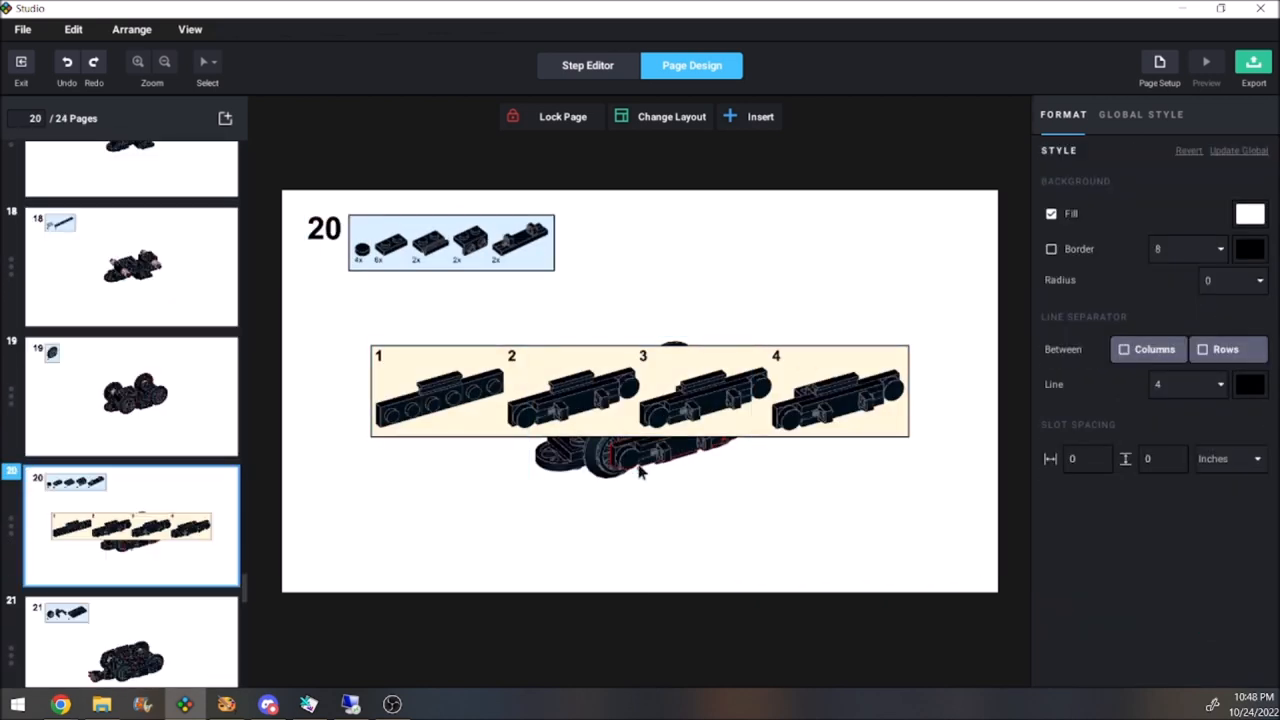
{"action": "left_click", "coordinate": [640, 420]}
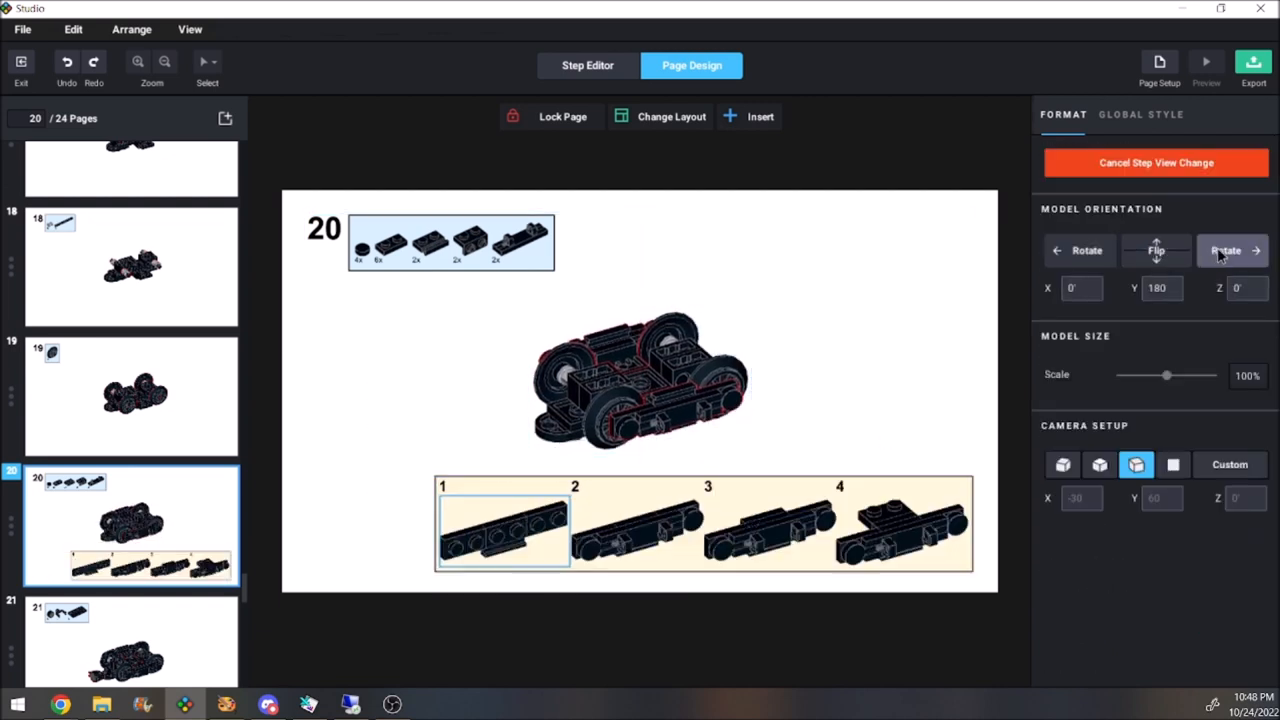
{"action": "left_click", "coordinate": [1225, 250]}
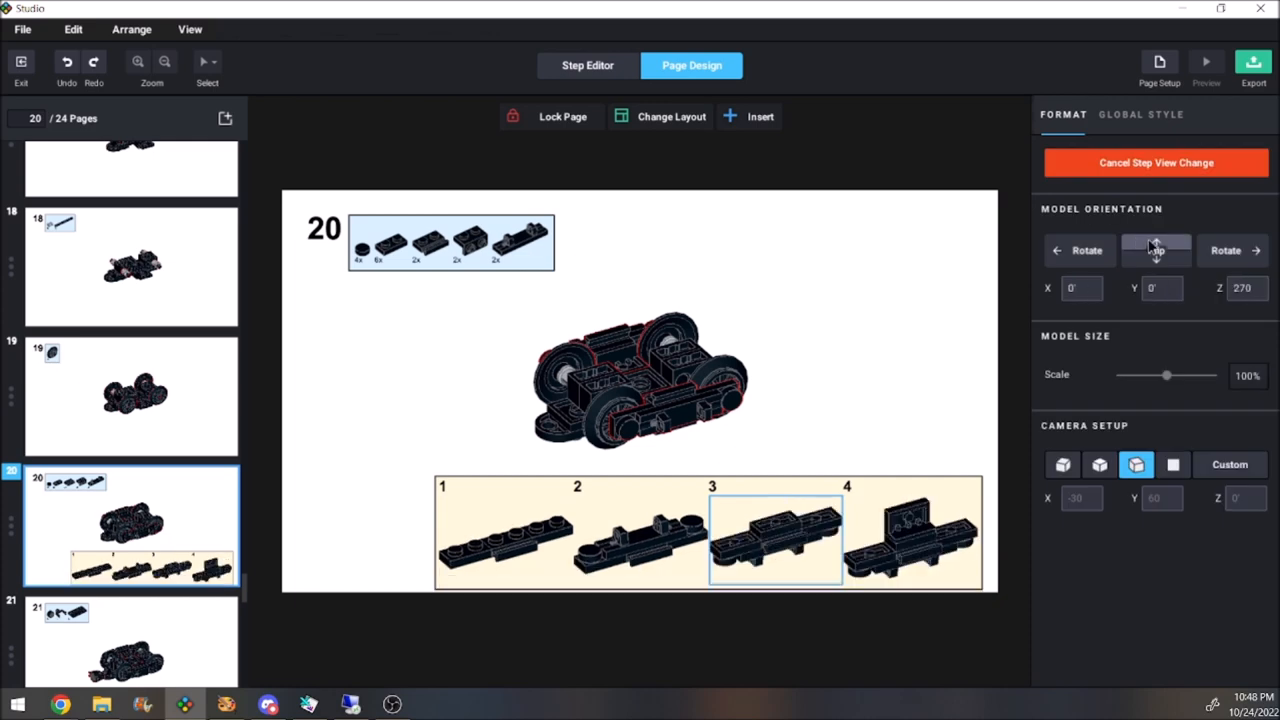
{"action": "left_click", "coordinate": [760, 116]}
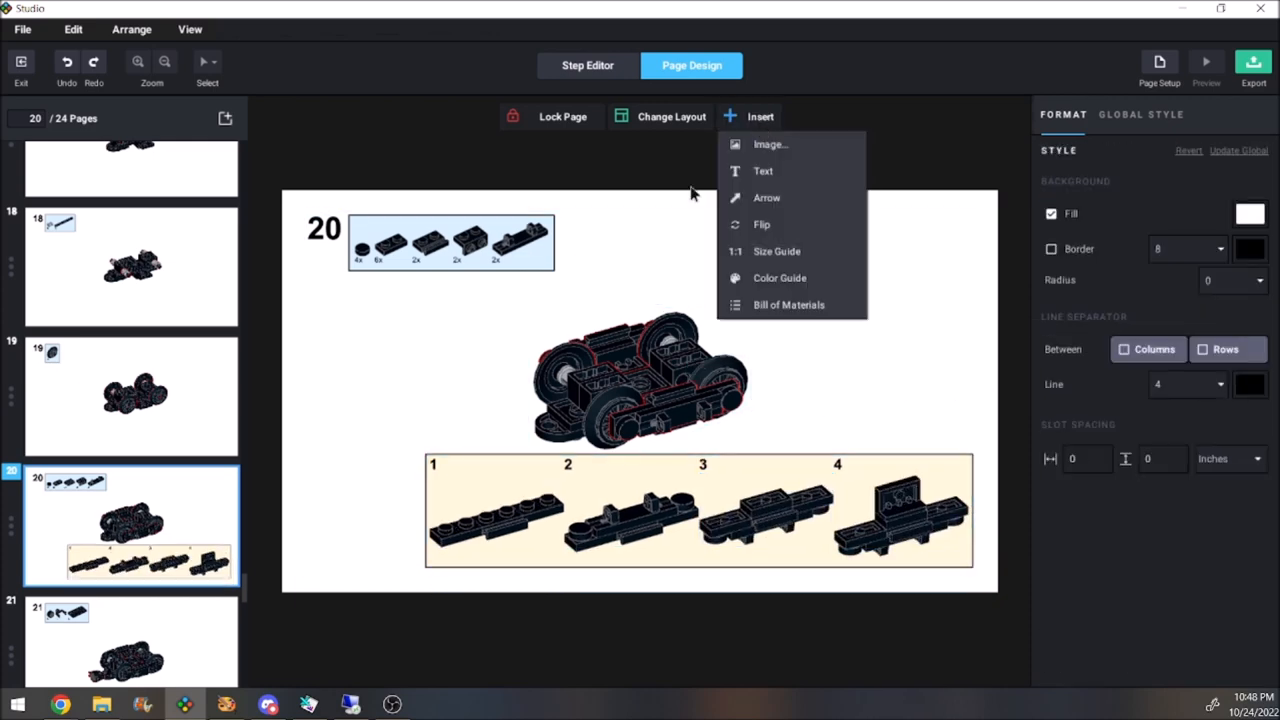
- Insert a '2x' text label beside the bogie on page 20
{"action": "left_click", "coordinate": [763, 170]}
{"action": "type", "text": "2"}
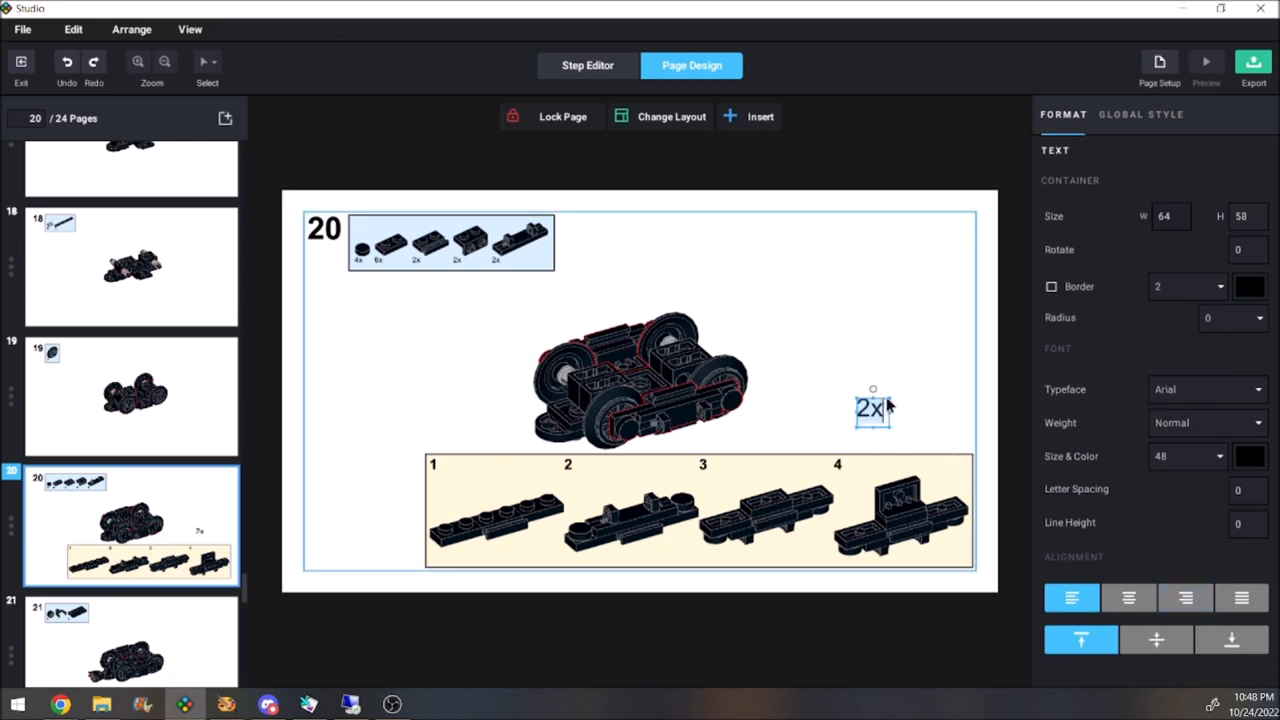
{"action": "left_click", "coordinate": [131, 515]}
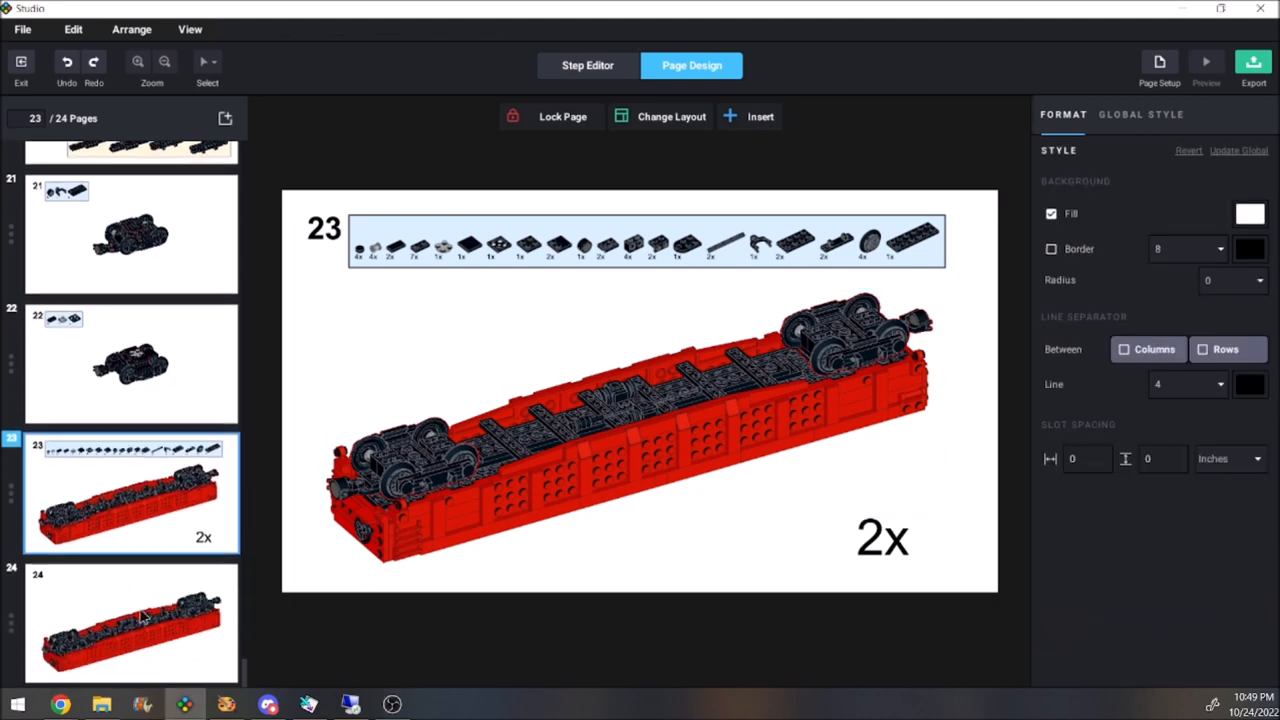
- Move page 8's 2x label to the callout's corner and return to page 1
{"action": "left_click", "coordinate": [130, 623]}
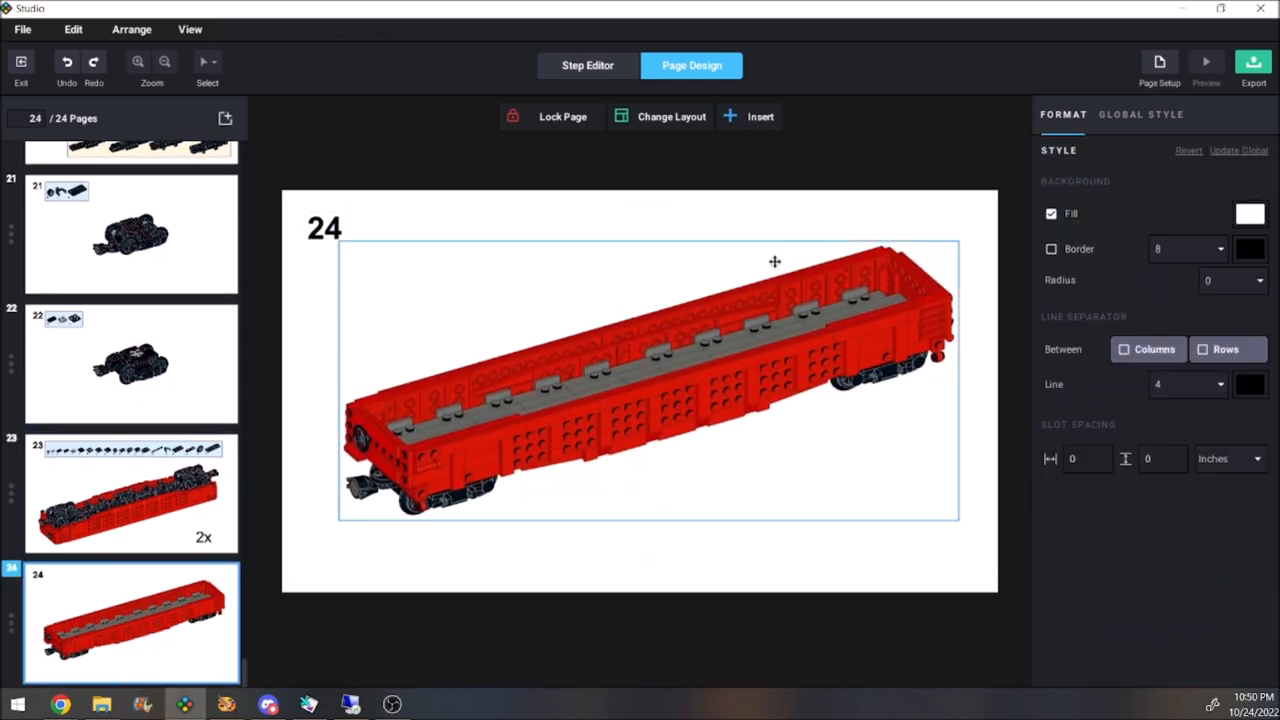
{"action": "left_click", "coordinate": [587, 65]}
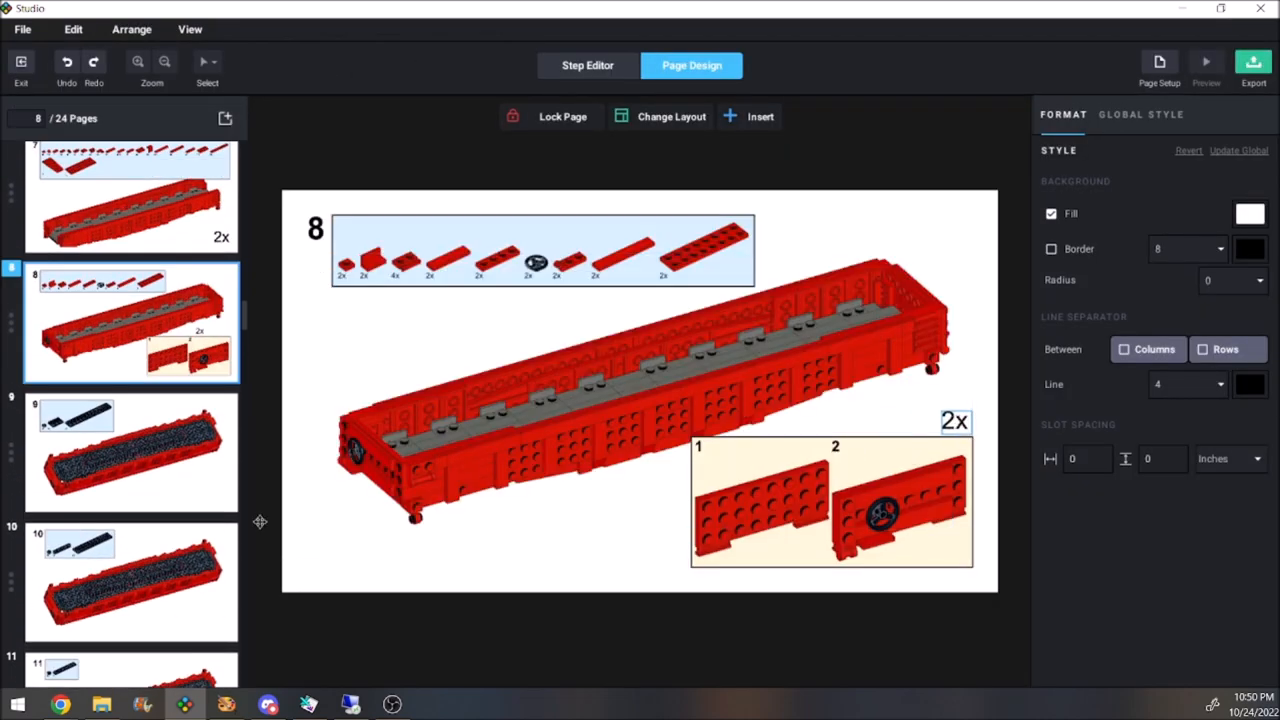
{"action": "scroll", "scroll_direction": "down", "scroll_amount": 3}
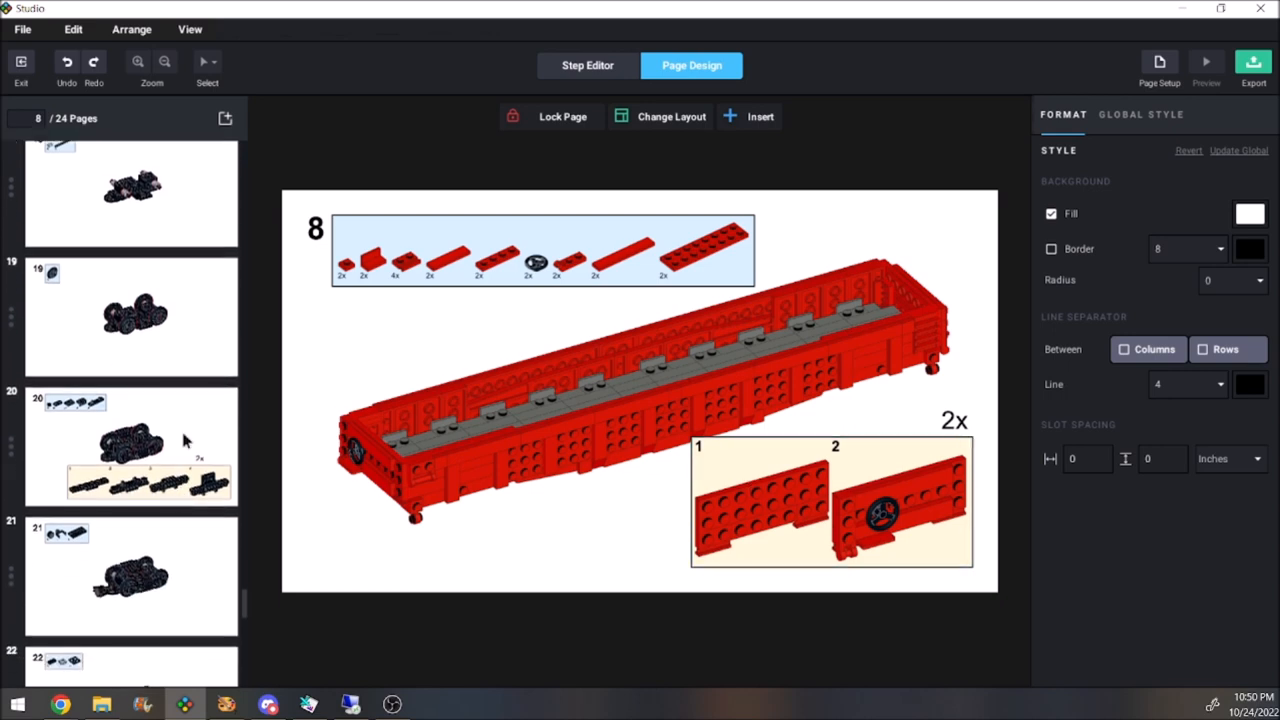
{"action": "left_click", "coordinate": [131, 493]}
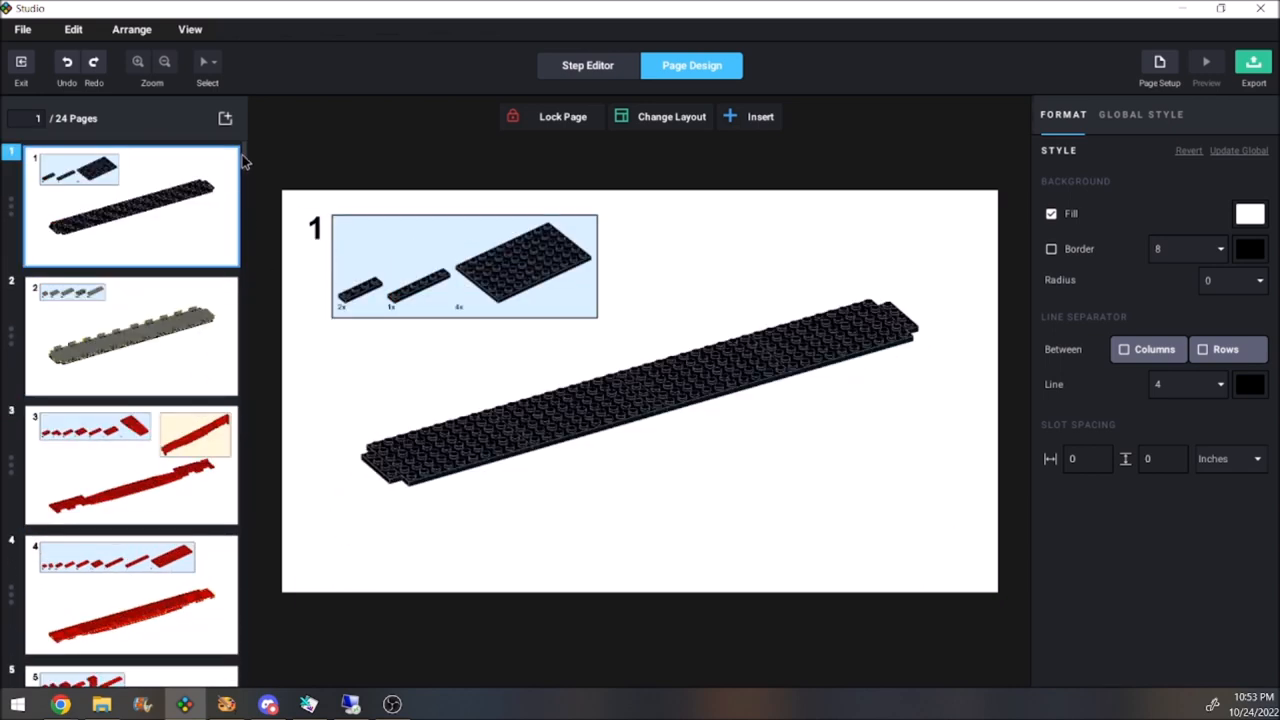
- Export all pages as PDF at 1x to zproj/221024_g43_ins.pdf
{"action": "left_click", "coordinate": [1253, 65]}
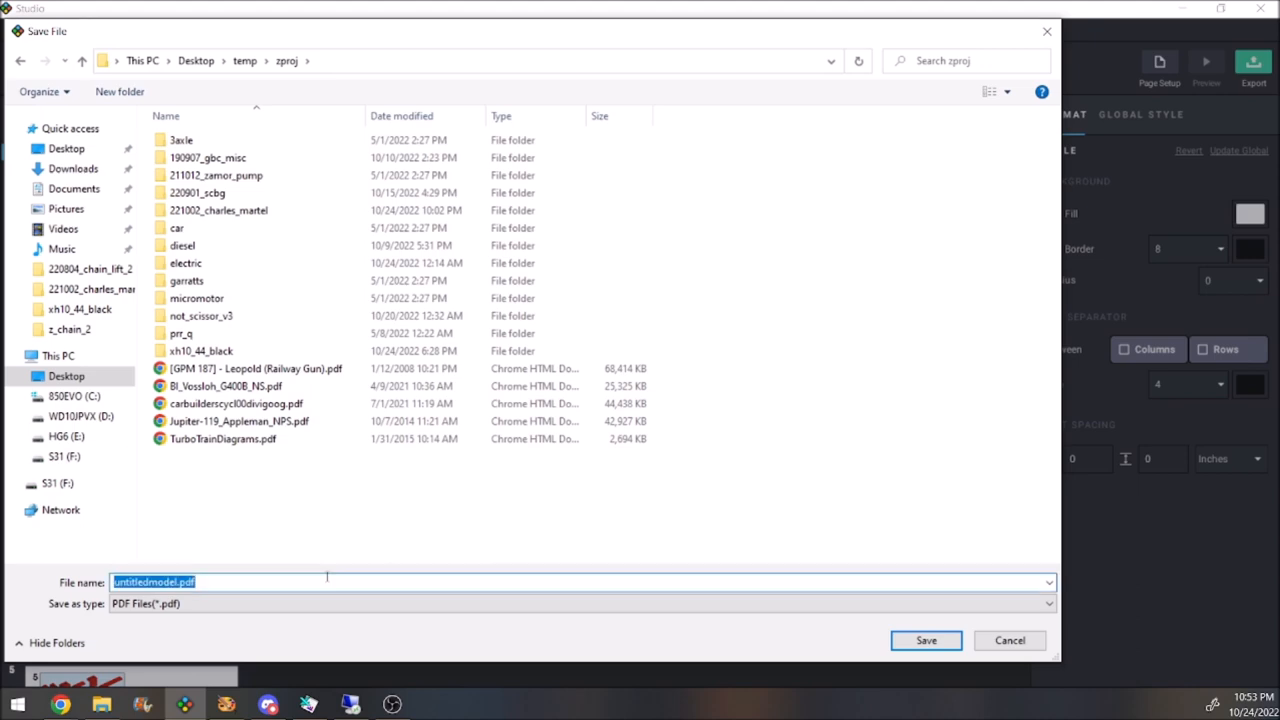
{"action": "left_click", "coordinate": [1009, 640]}
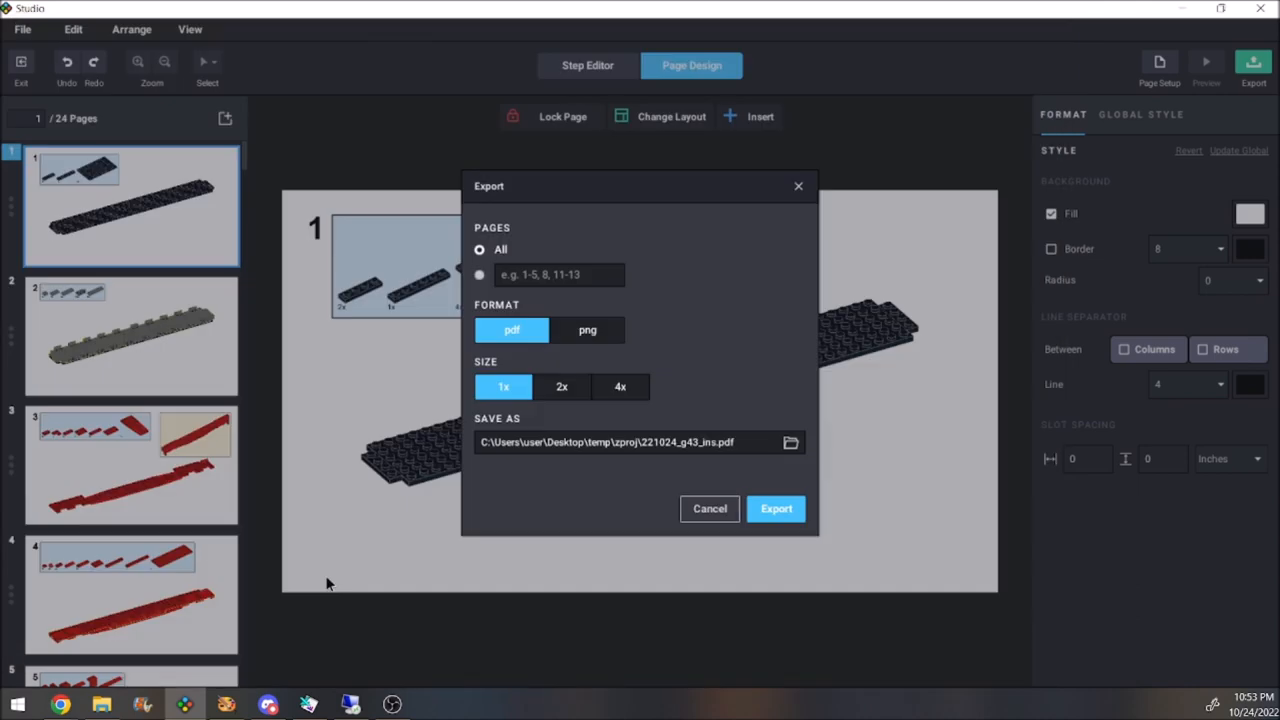
{"action": "left_click", "coordinate": [777, 508]}
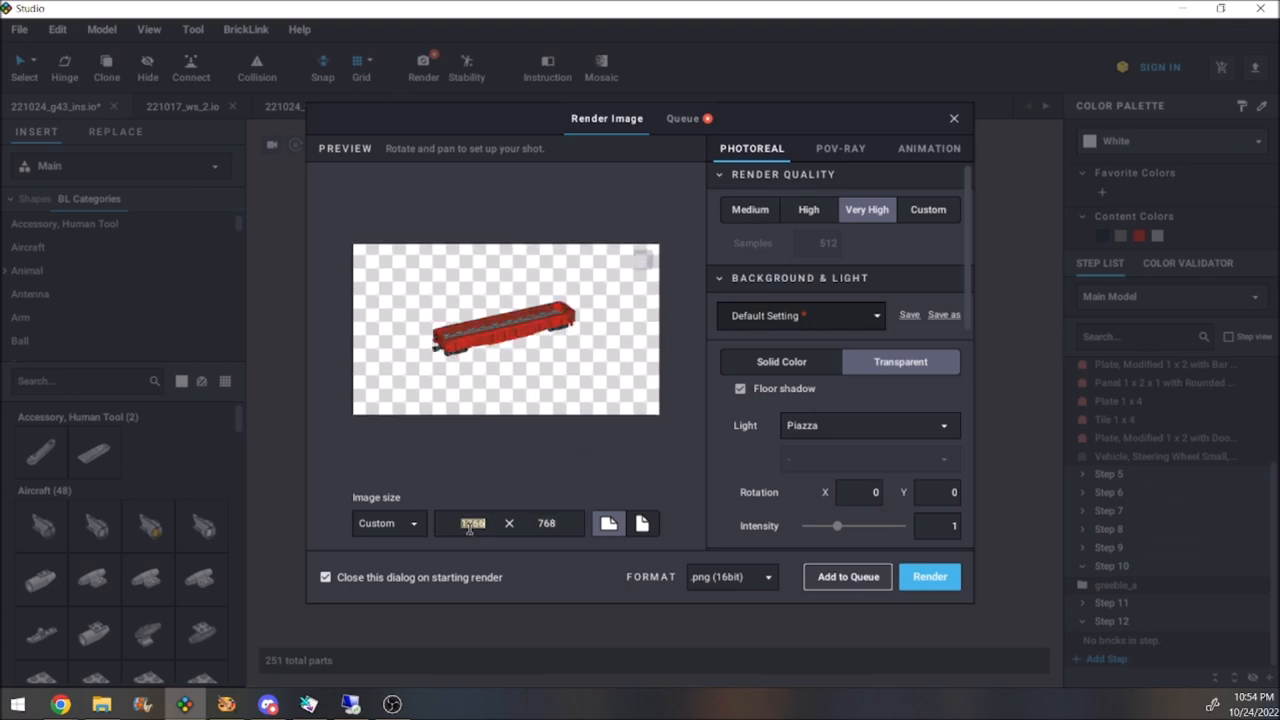
- Set the gondola render width to 1024 pixels with a transparent background
{"action": "type", "text": "1024"}
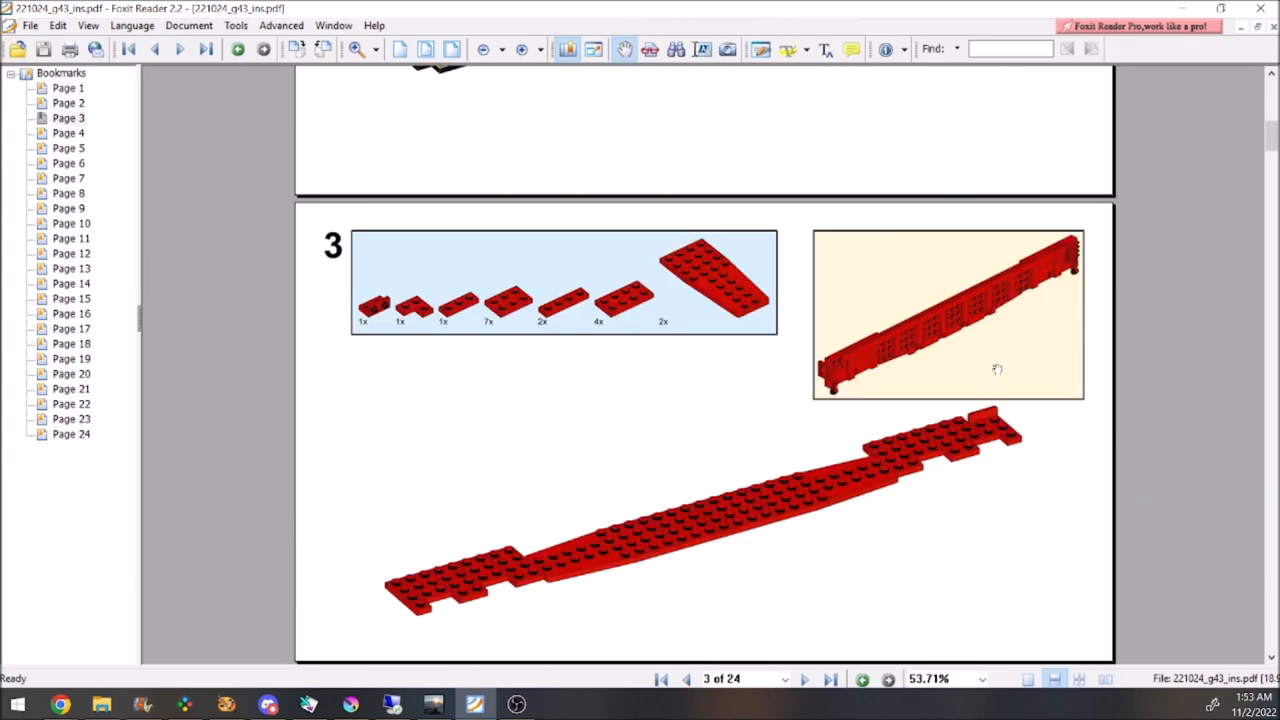
- Scroll the exported PDF in Foxit Reader down to step 21's wheel-truck coupler page
{"action": "scroll", "scroll_direction": "down", "scroll_amount": 3}
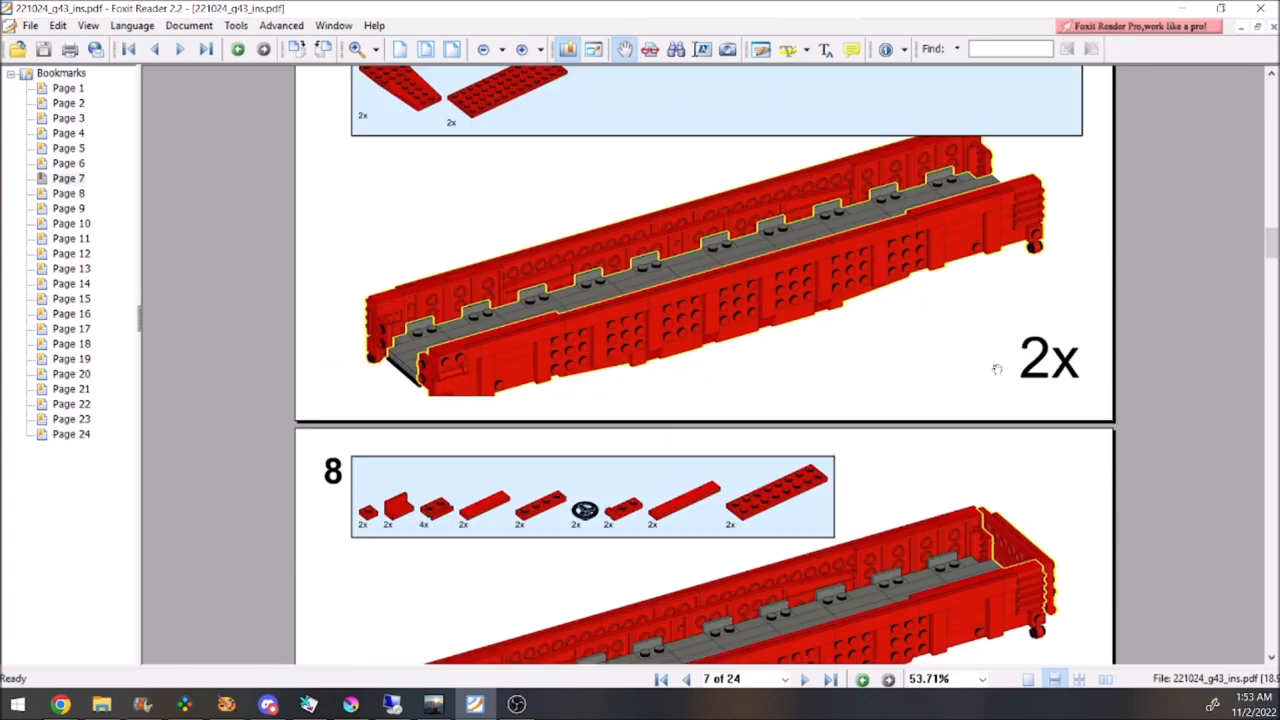
{"action": "scroll", "scroll_direction": "down", "scroll_amount": 3}
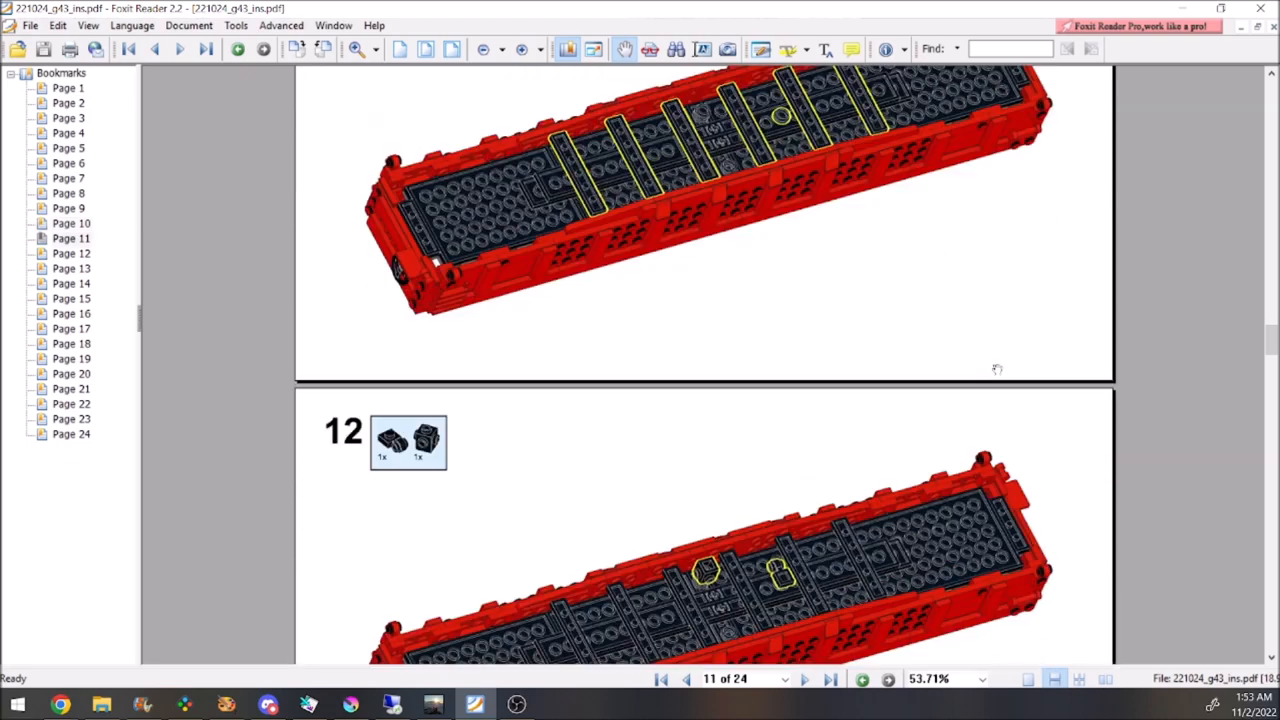
{"action": "scroll", "scroll_direction": "down", "scroll_amount": 3}
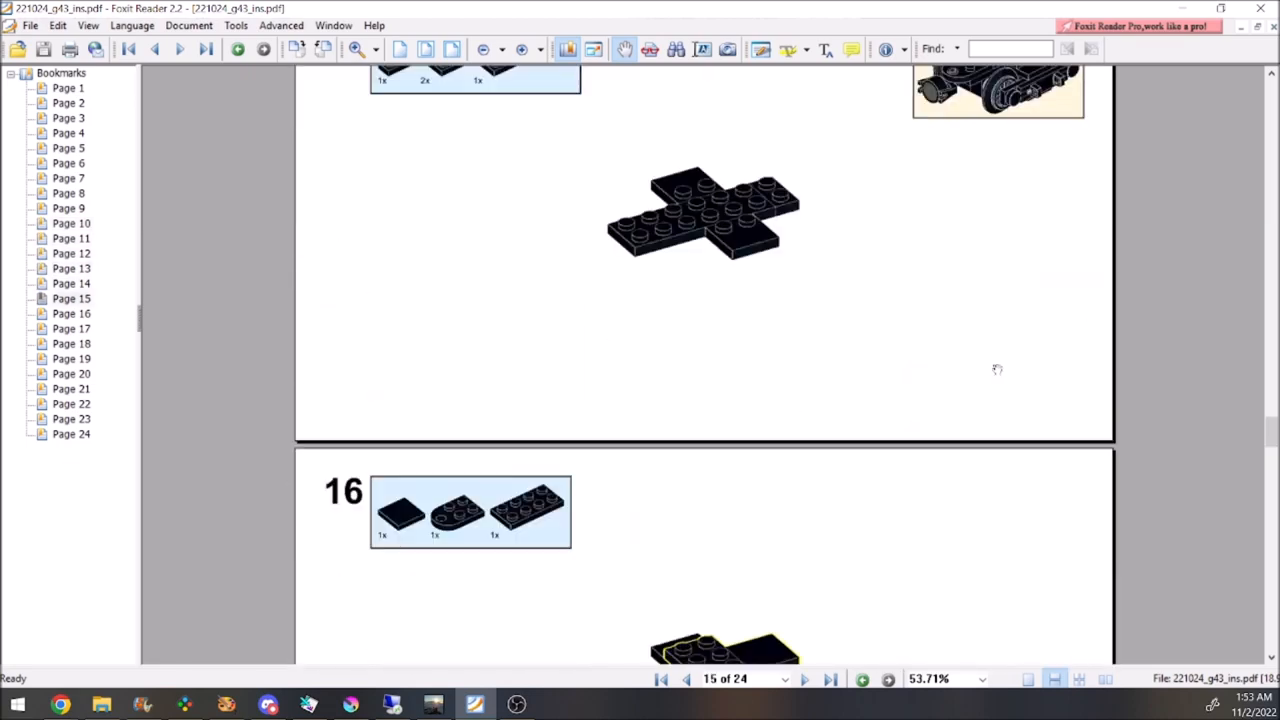
{"action": "scroll", "scroll_direction": "down", "scroll_amount": 3}
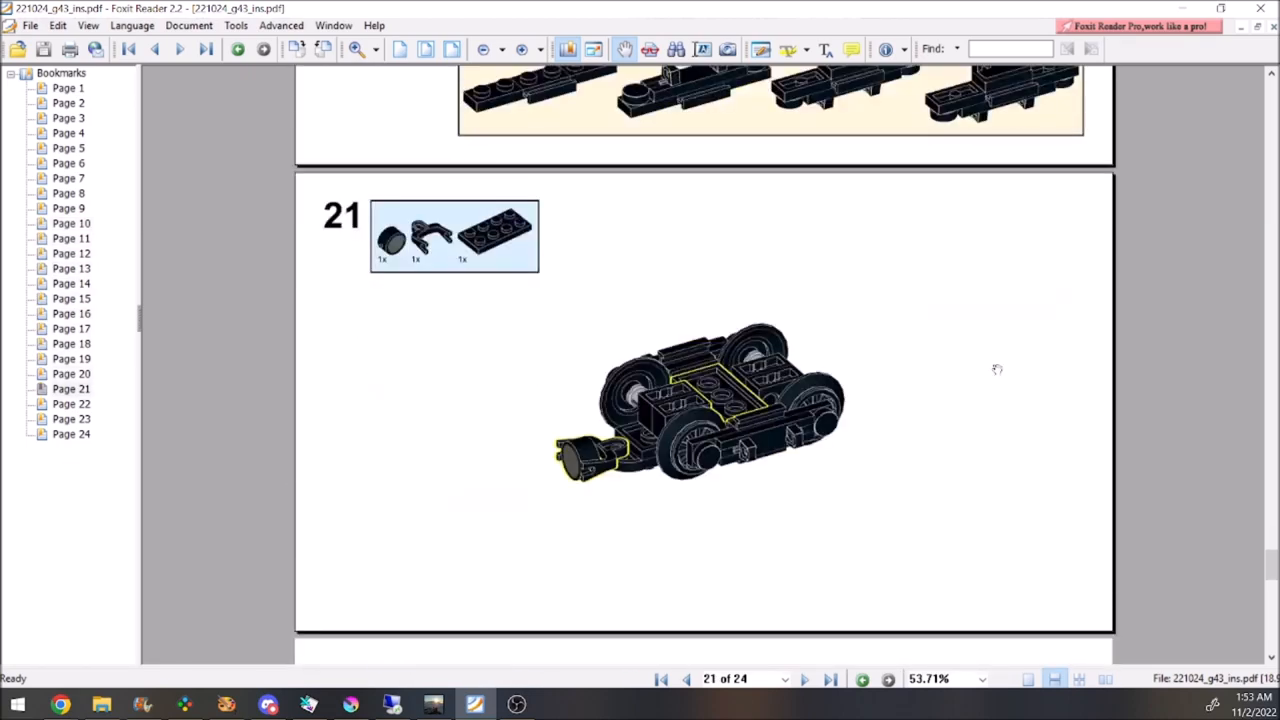